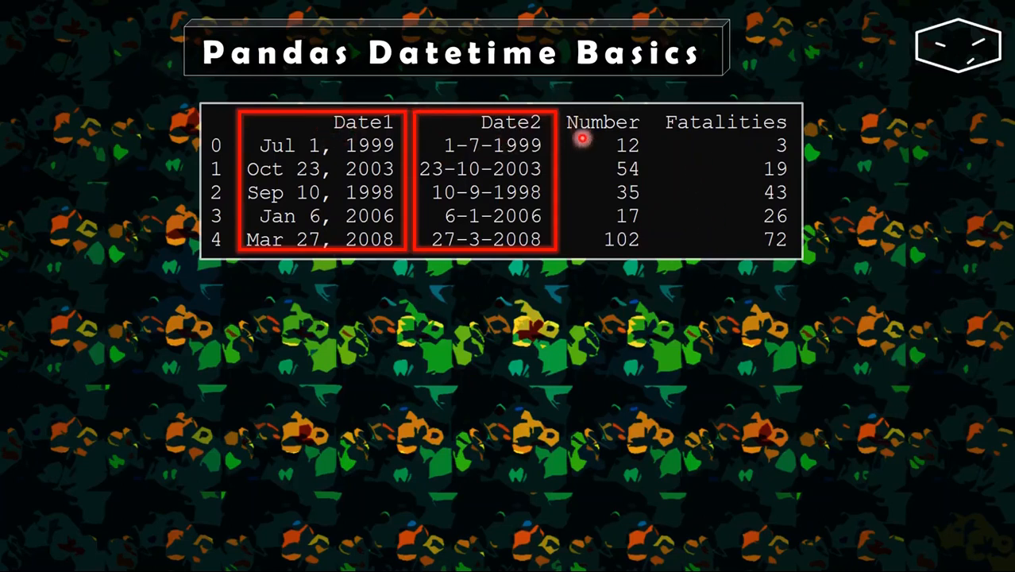
{"action": "mouse_move", "coordinate": [728, 123]}
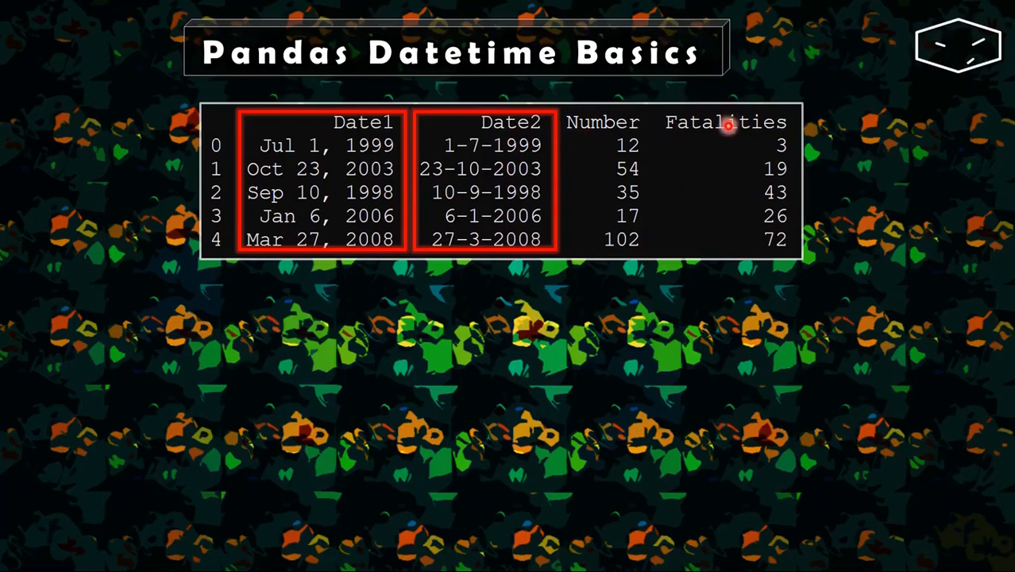
{"action": "mouse_move", "coordinate": [324, 141]}
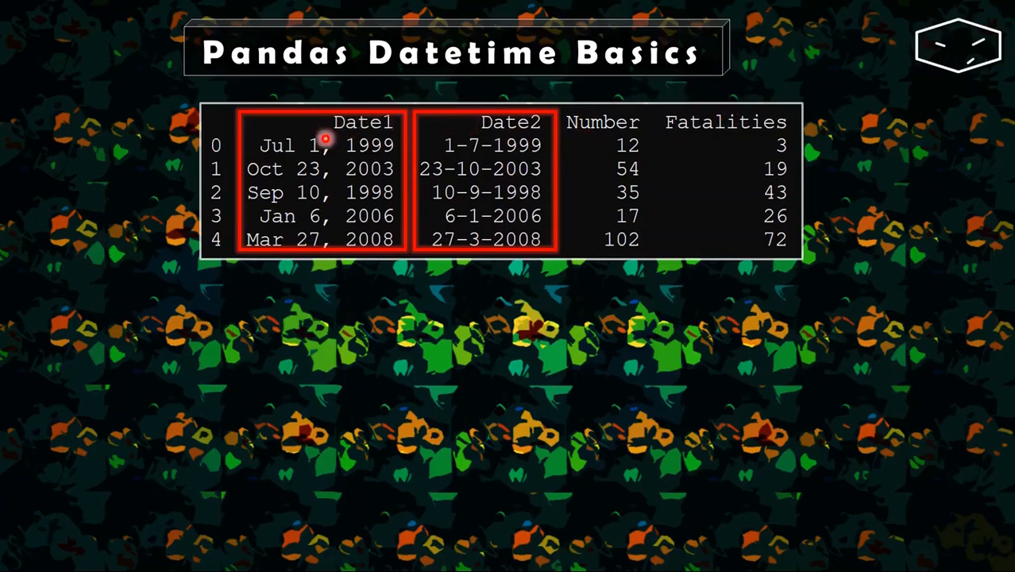
{"action": "mouse_move", "coordinate": [411, 134]}
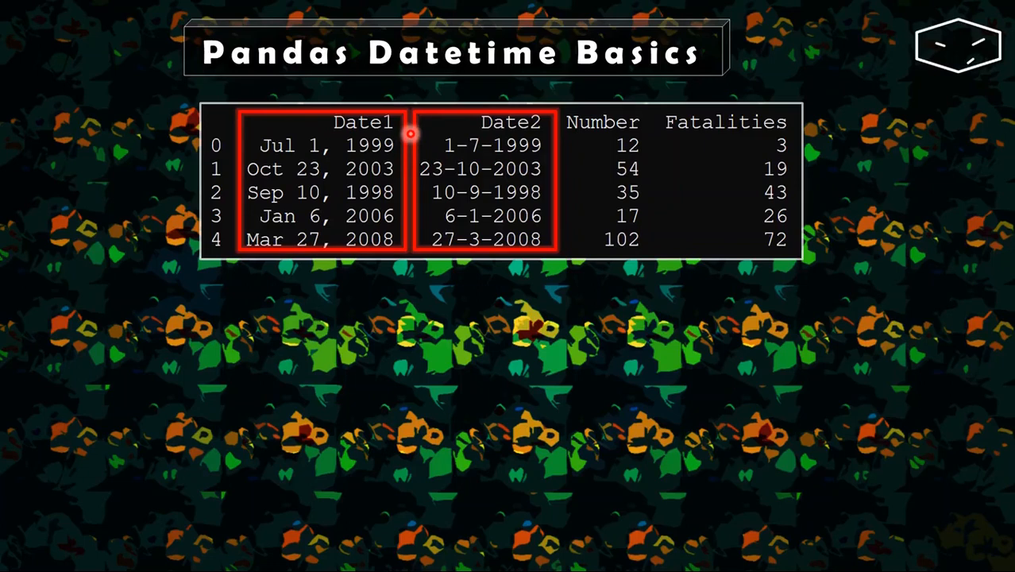
{"action": "mouse_move", "coordinate": [275, 120]}
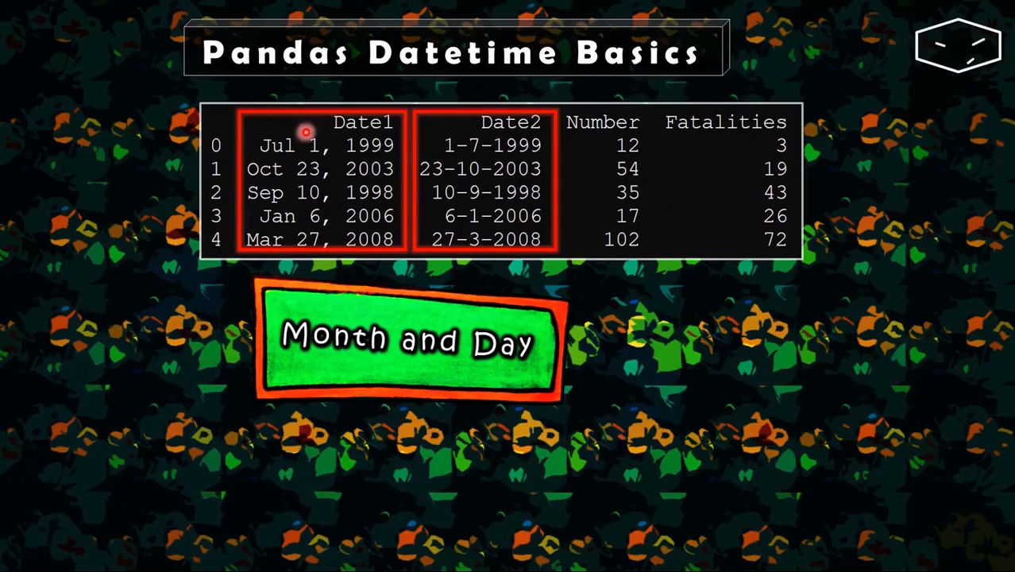
{"action": "mouse_move", "coordinate": [435, 137]}
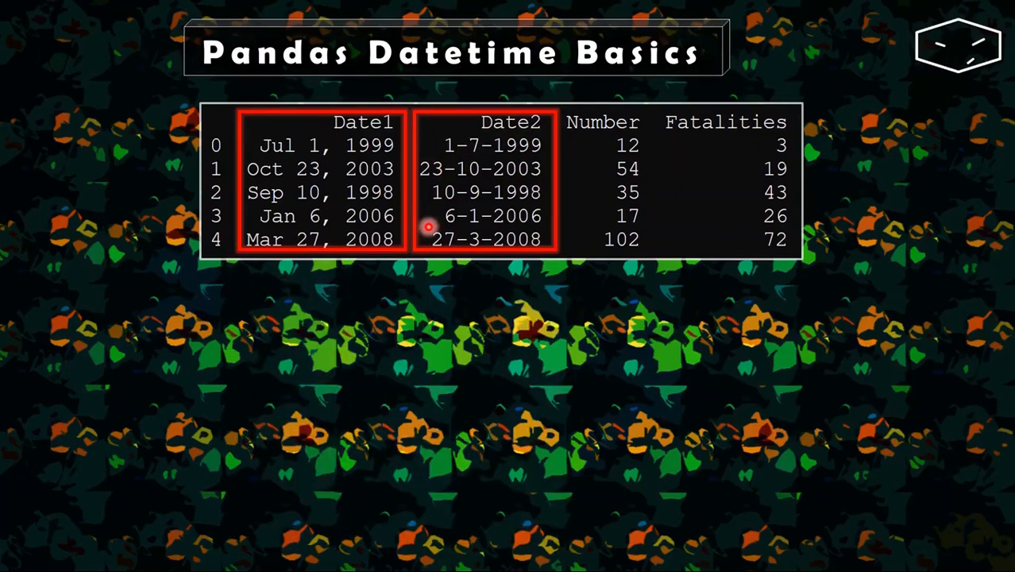
{"action": "mouse_move", "coordinate": [334, 216]}
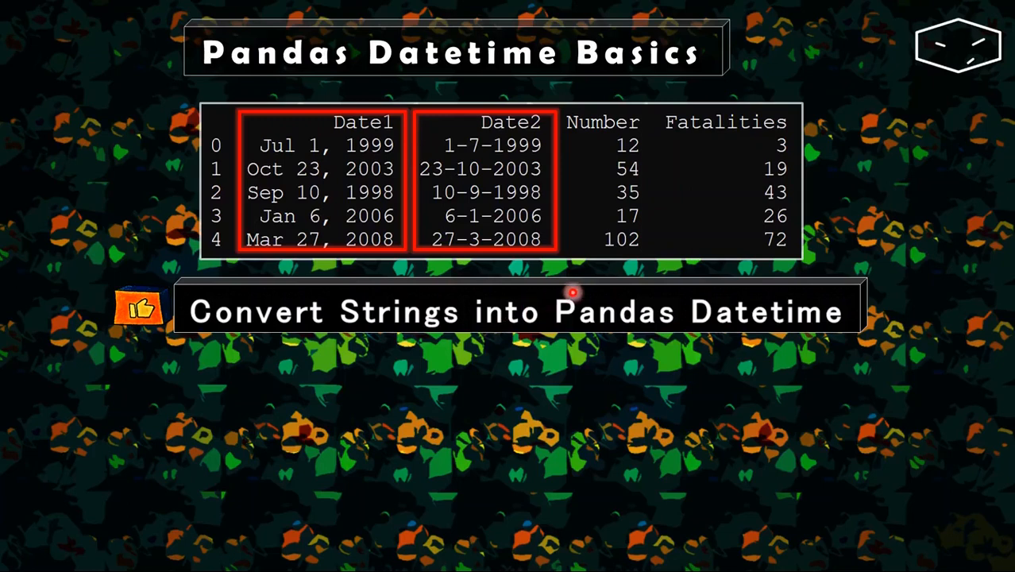
{"action": "mouse_move", "coordinate": [313, 146]}
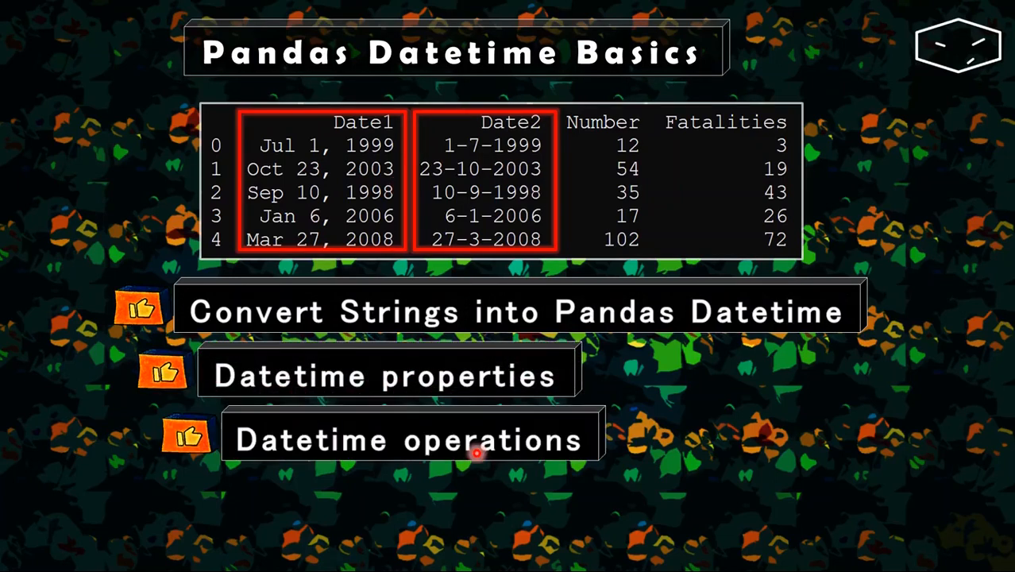
{"action": "mouse_move", "coordinate": [502, 479]}
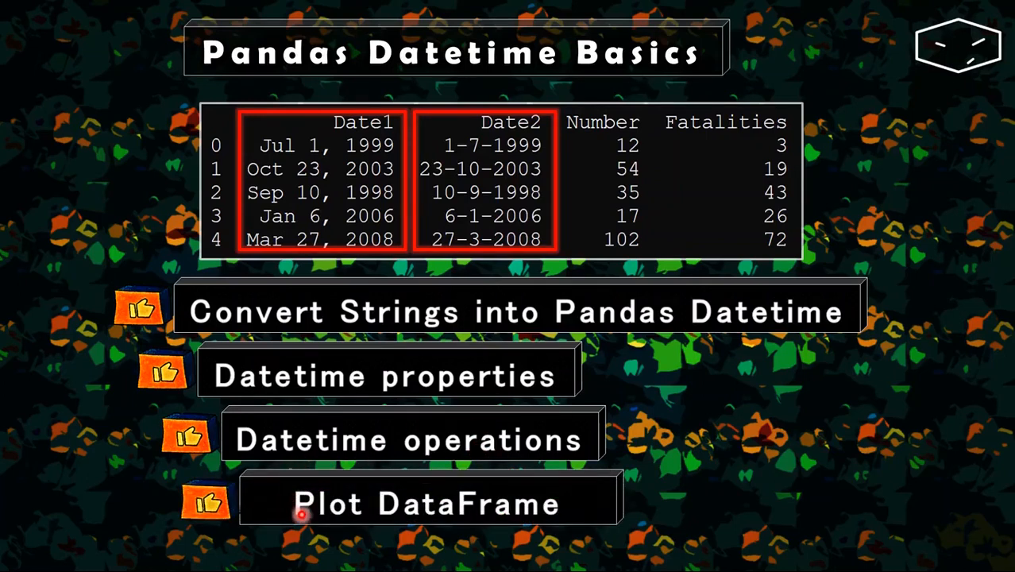
{"action": "mouse_move", "coordinate": [364, 123]}
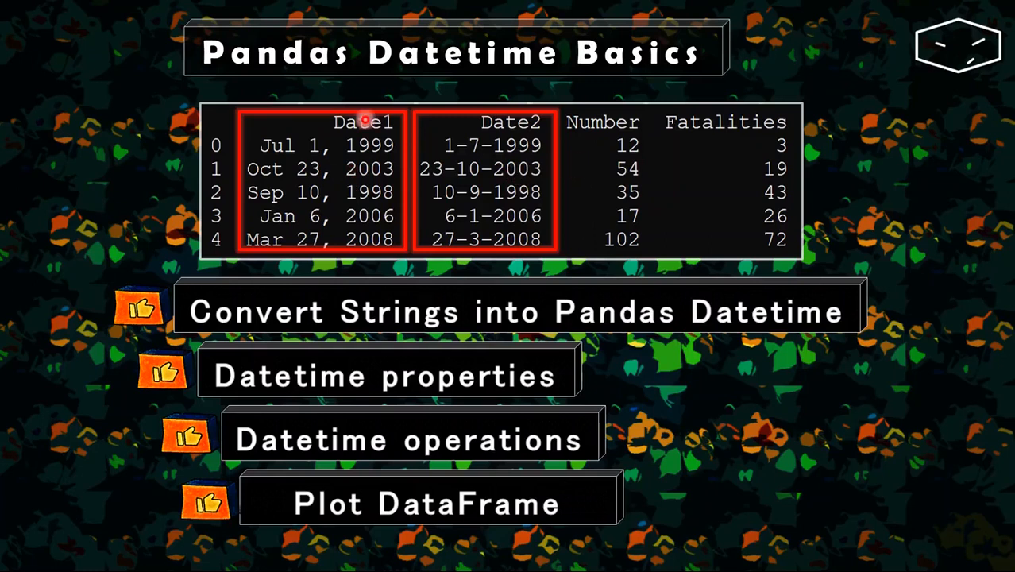
{"action": "mouse_move", "coordinate": [325, 235]}
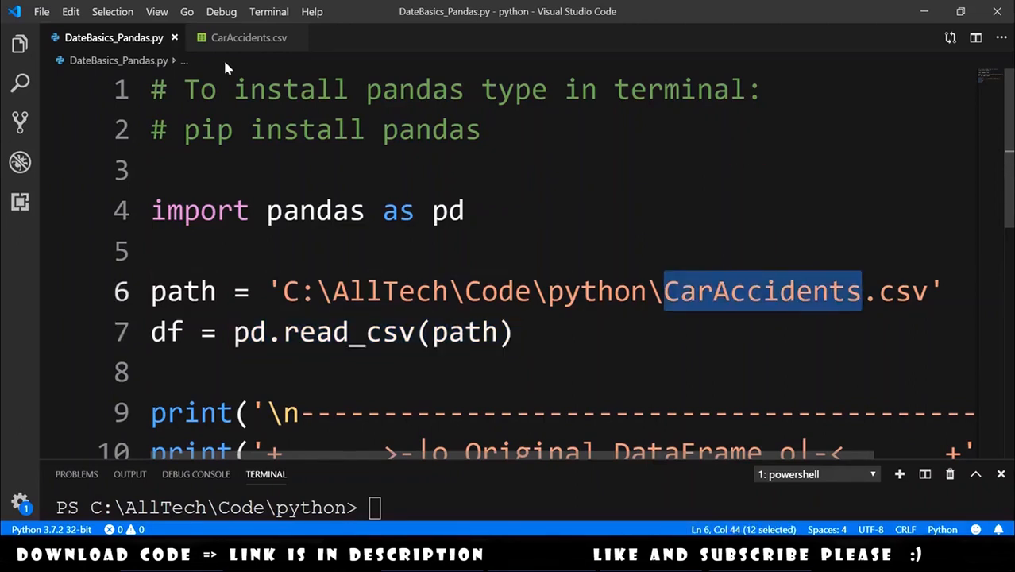
Inspect the Date2 and Number column names in CarAccidents.csv, then return to the script
{"action": "left_click", "coordinate": [248, 37]}
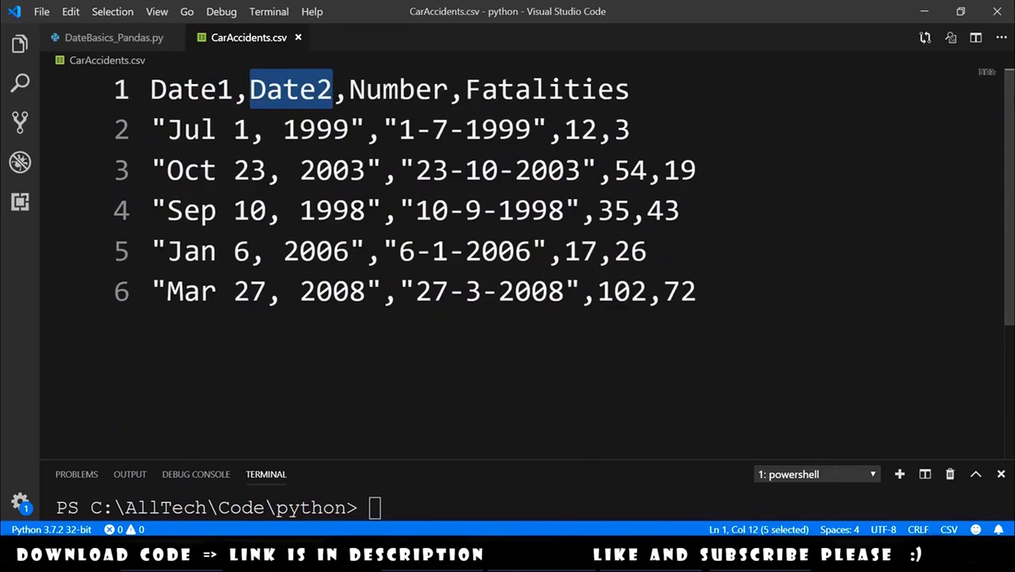
{"action": "double_click", "coordinate": [397, 89]}
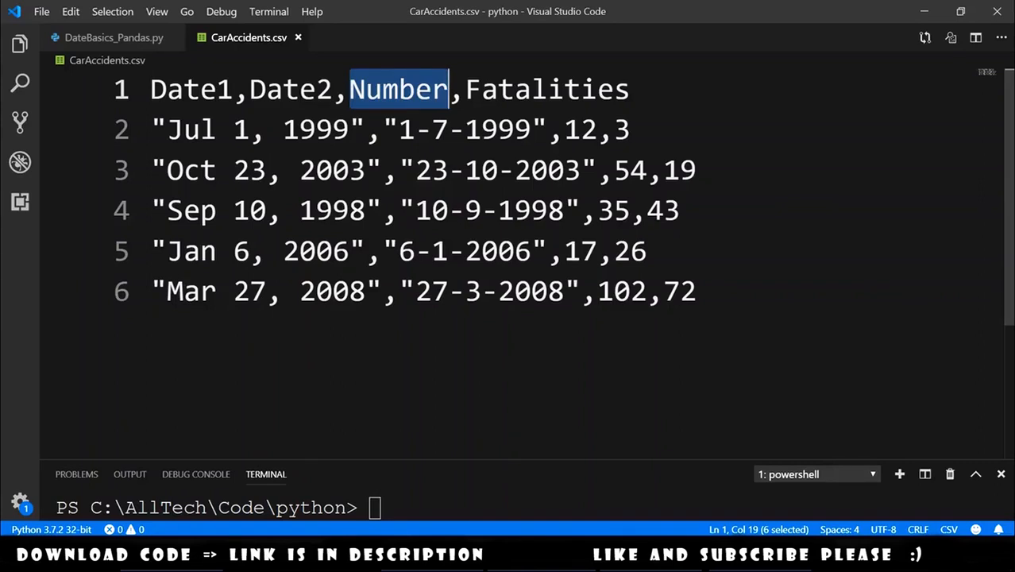
{"action": "double_click", "coordinate": [547, 89]}
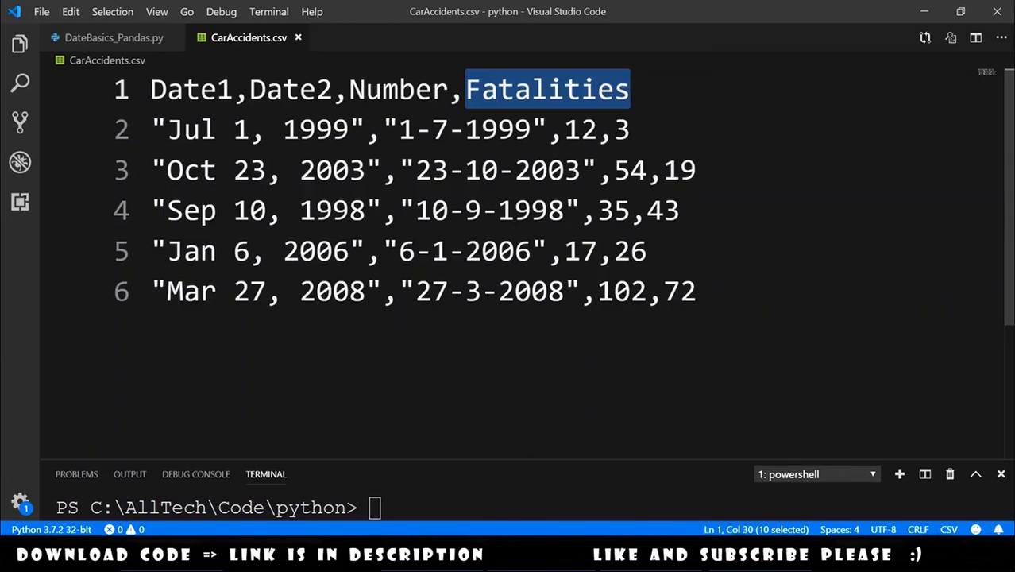
{"action": "left_click", "coordinate": [114, 37]}
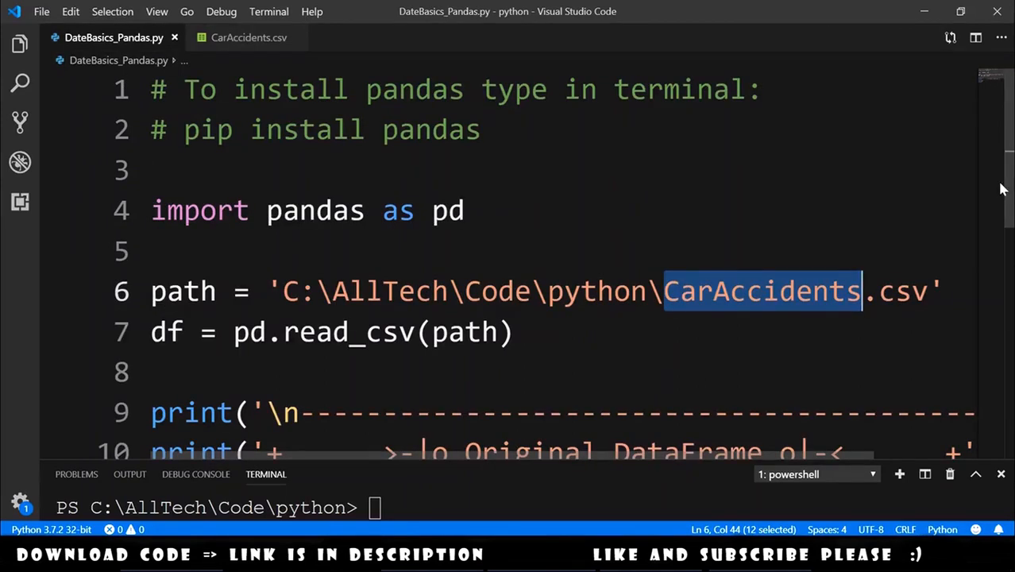
Add print(df.dtypes) to the script to show the column types
{"action": "scroll", "scroll_direction": "down", "scroll_amount": 3}
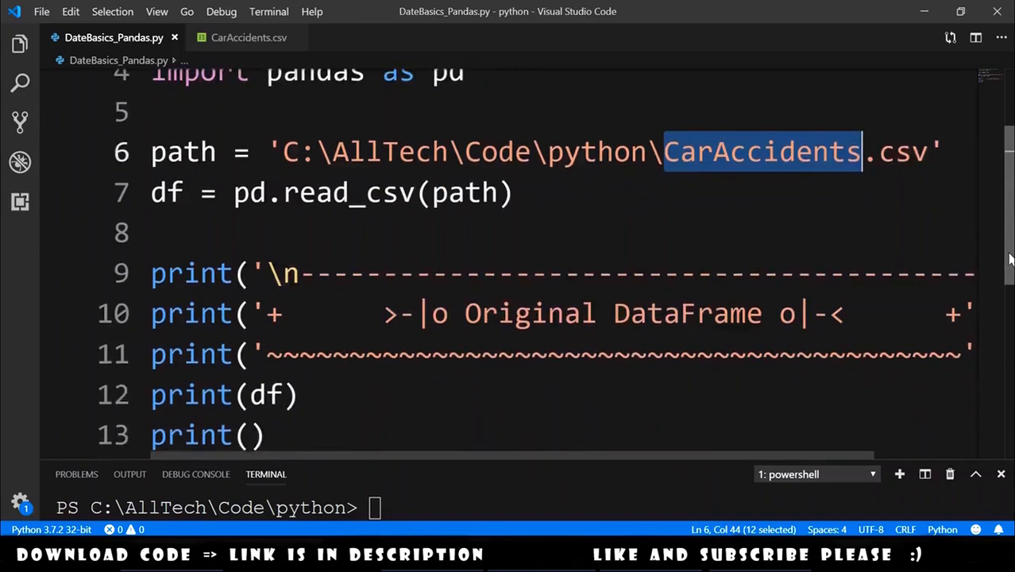
{"action": "scroll", "scroll_direction": "down", "scroll_amount": 3}
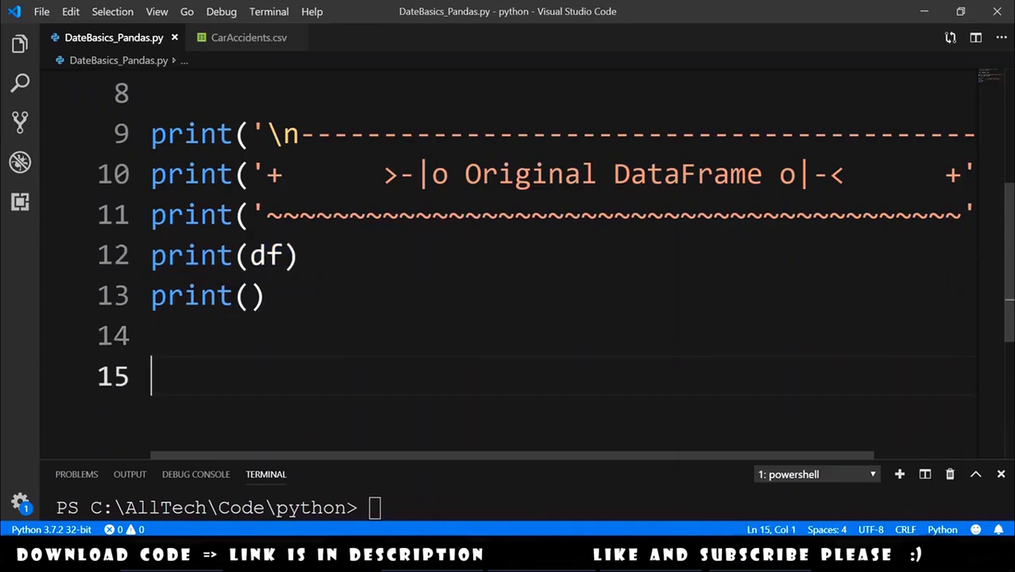
{"action": "type", "text": "print(d"}
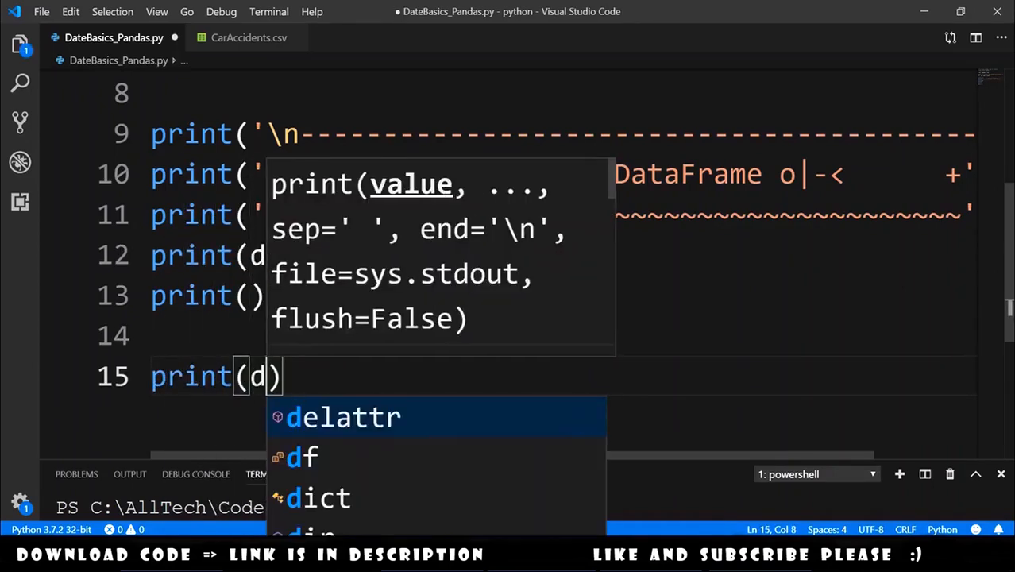
{"action": "type", "text": "f.d"}
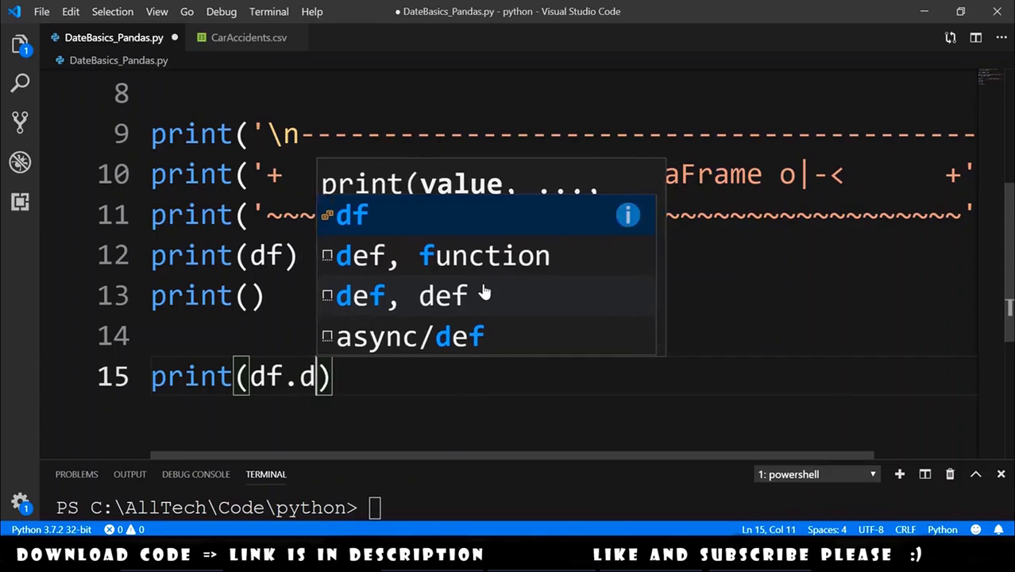
{"action": "type", "text": "types"}
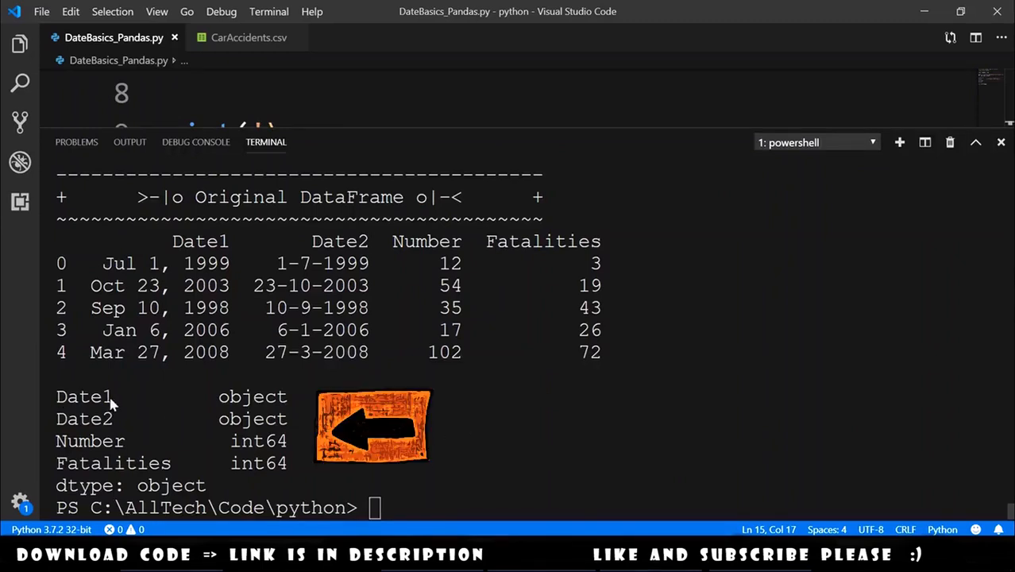
{"action": "mouse_move", "coordinate": [250, 405]}
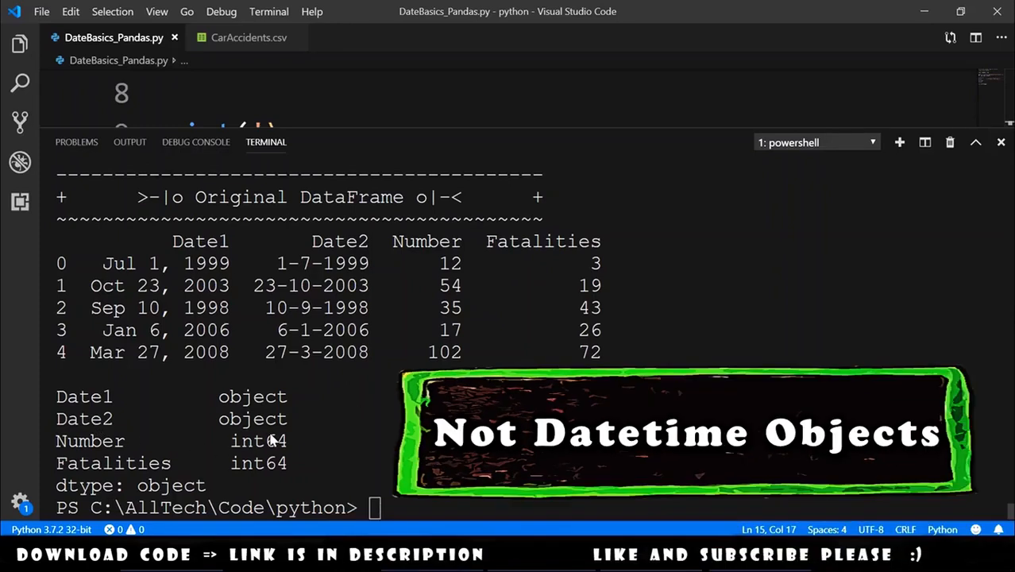
{"action": "mouse_move", "coordinate": [272, 439]}
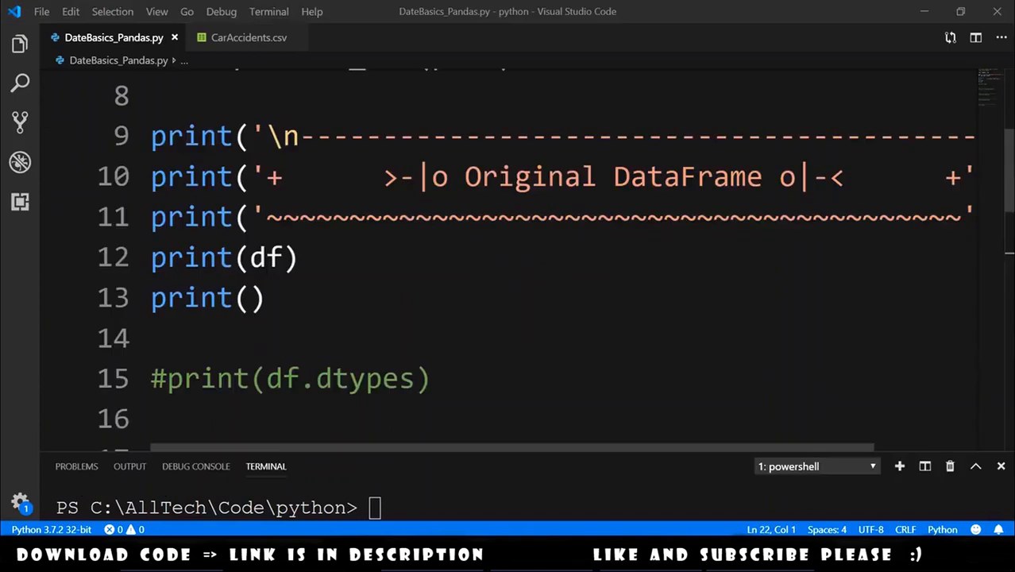
Add df['Date1'] = pd.to_datetime(df['Date1']) and a duplicated line changed to Date2
{"action": "scroll", "scroll_direction": "down", "scroll_amount": 3}
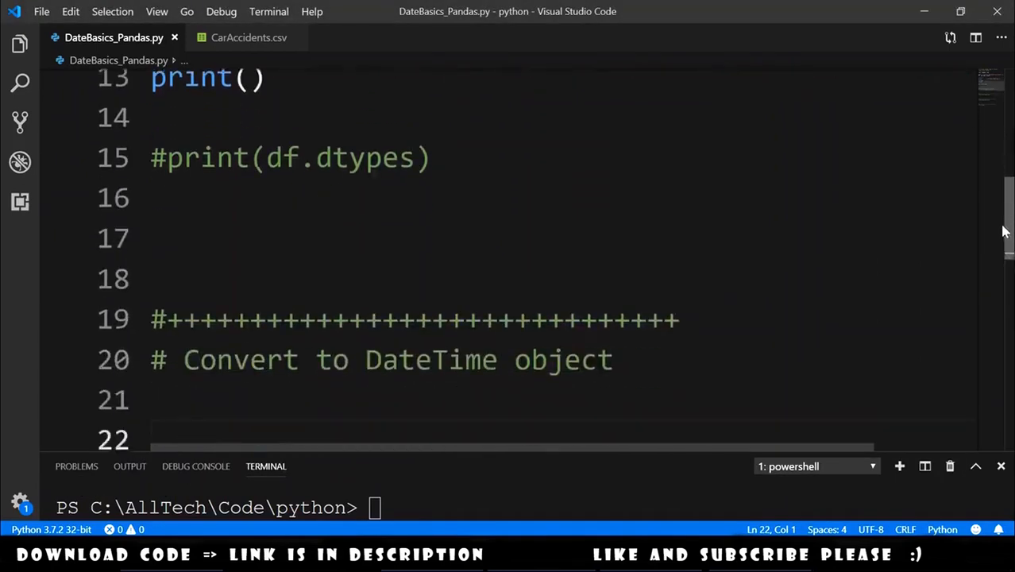
{"action": "scroll", "scroll_direction": "down", "scroll_amount": 3}
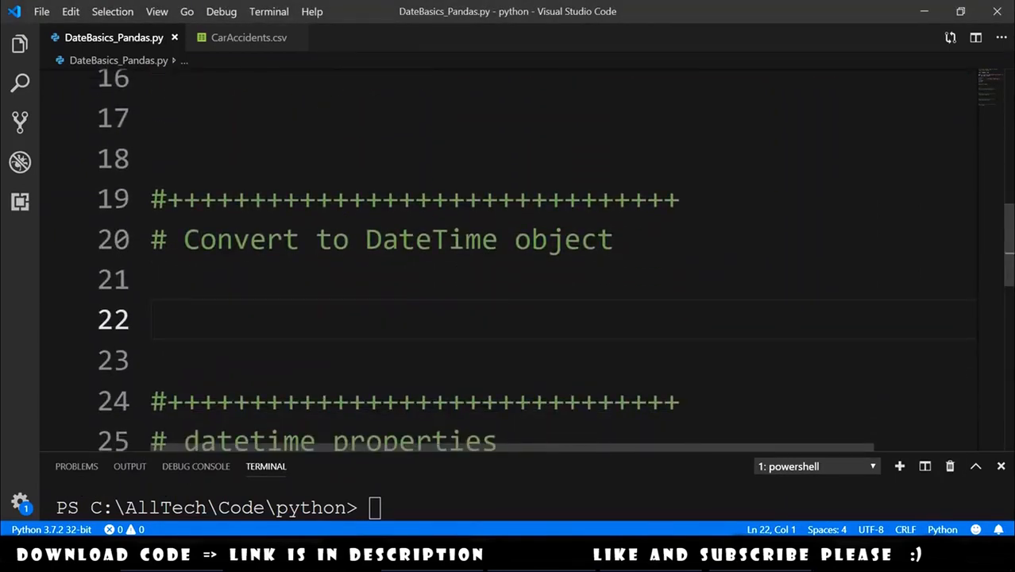
{"action": "type", "text": "df"}
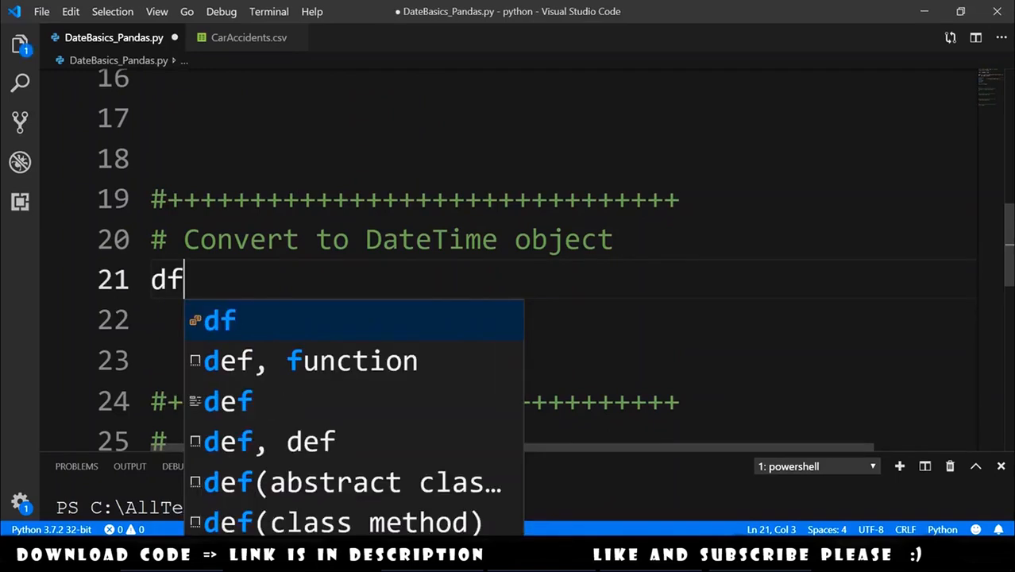
{"action": "type", "text": "['Date1'] ="}
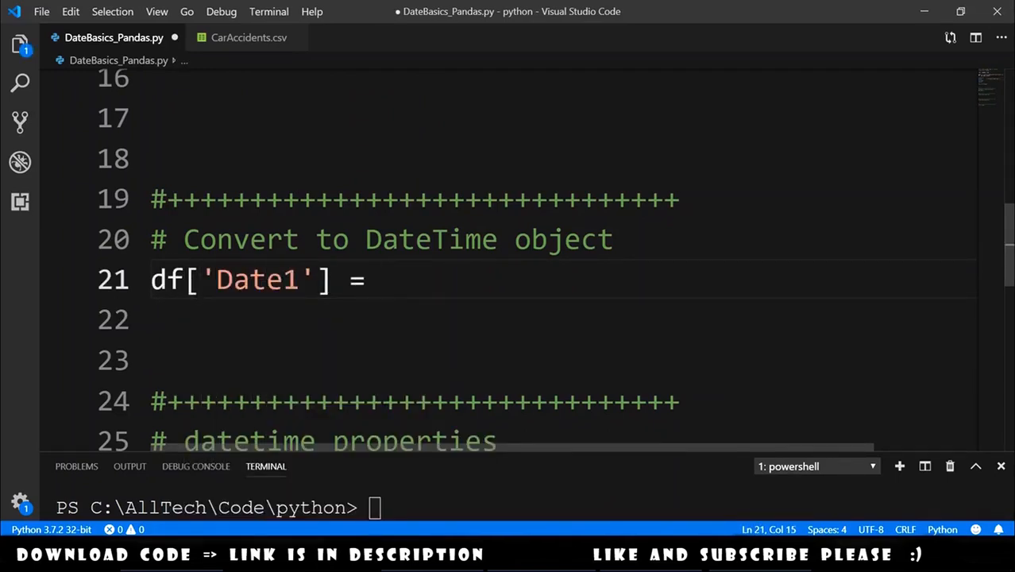
{"action": "type", "text": "pd."}
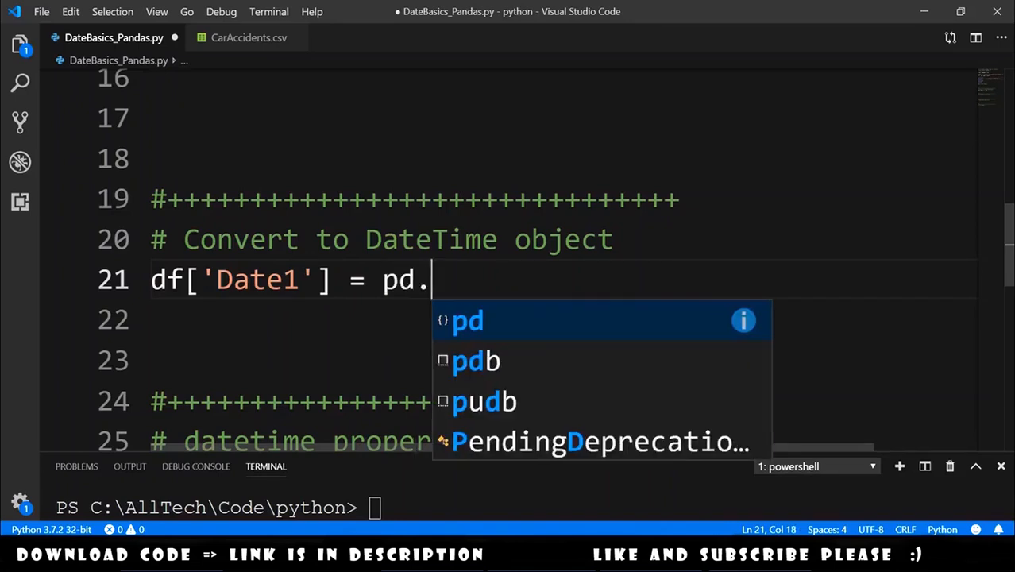
{"action": "type", "text": "to_datetime"}
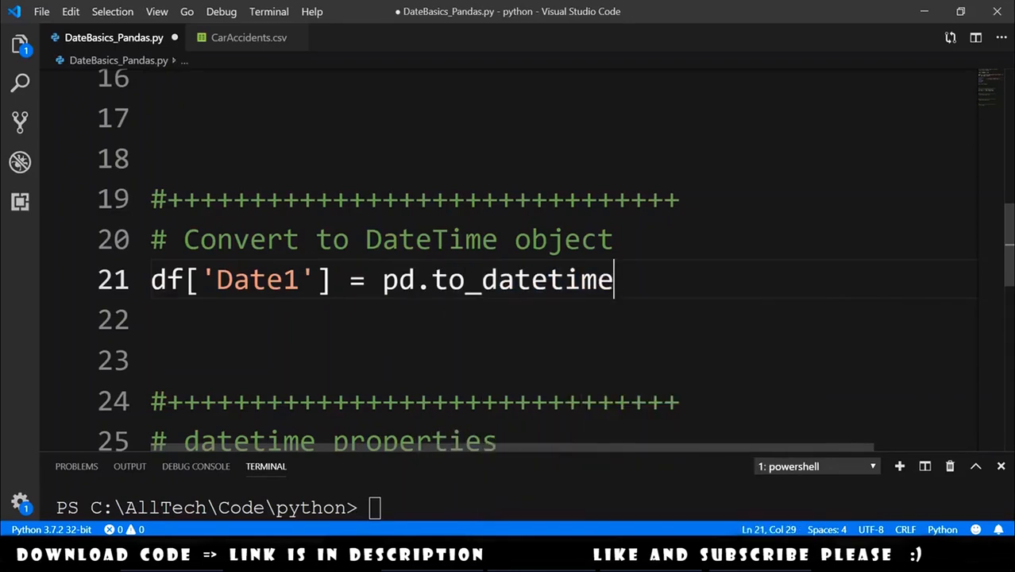
{"action": "type", "text": "()"}
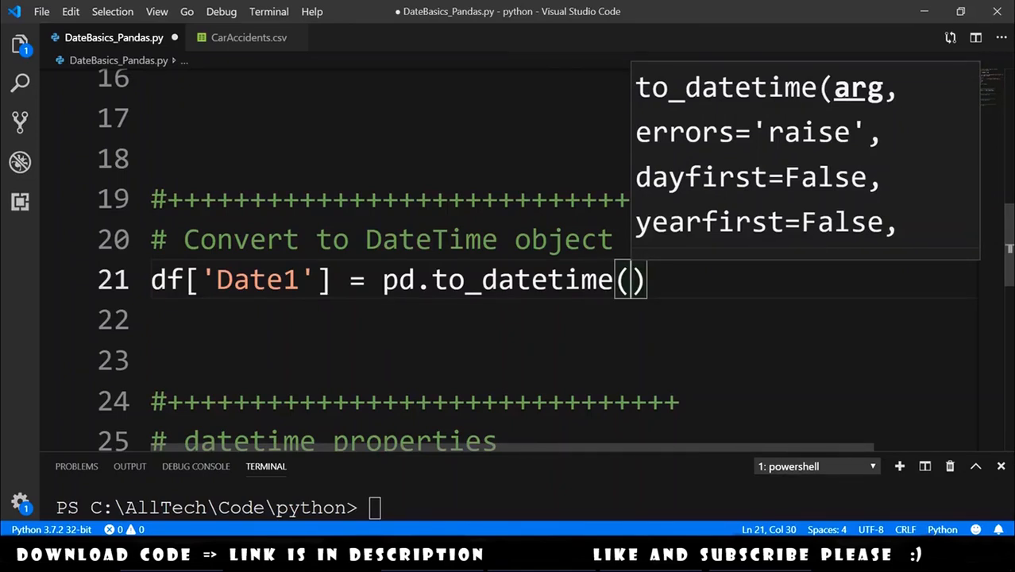
{"action": "type", "text": "df['Dat'"}
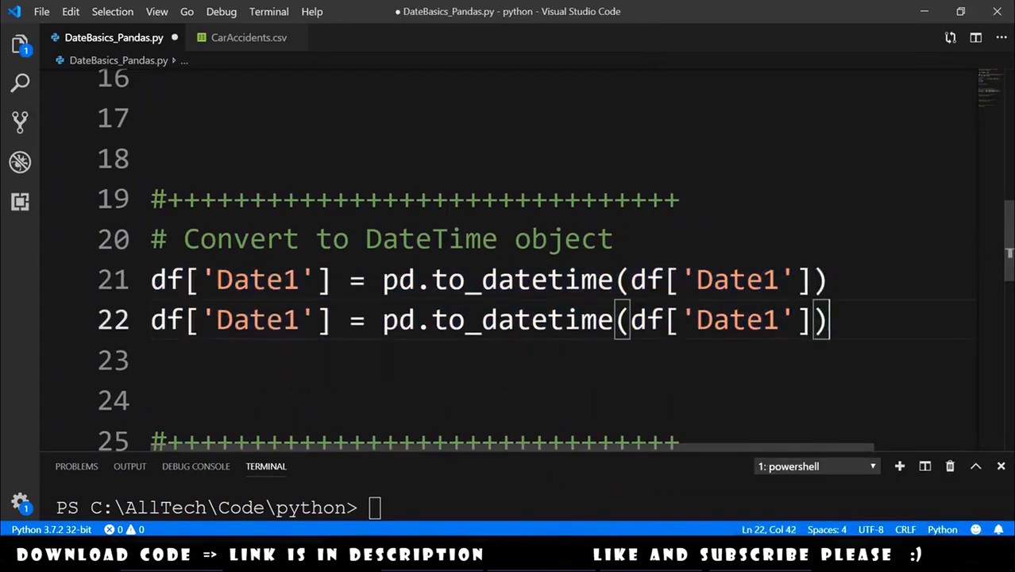
{"action": "left_click", "coordinate": [301, 319]}
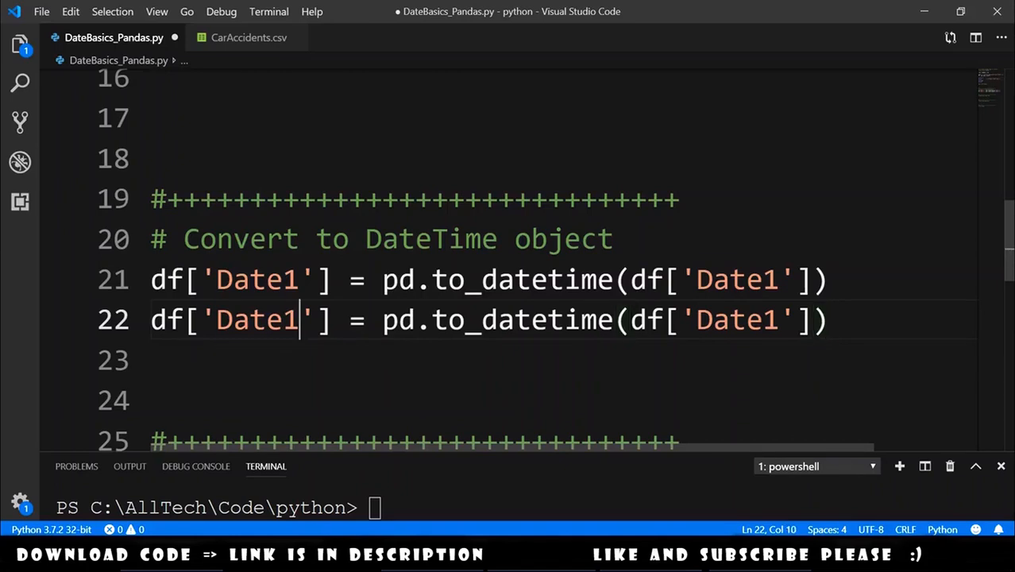
{"action": "type", "text": "2"}
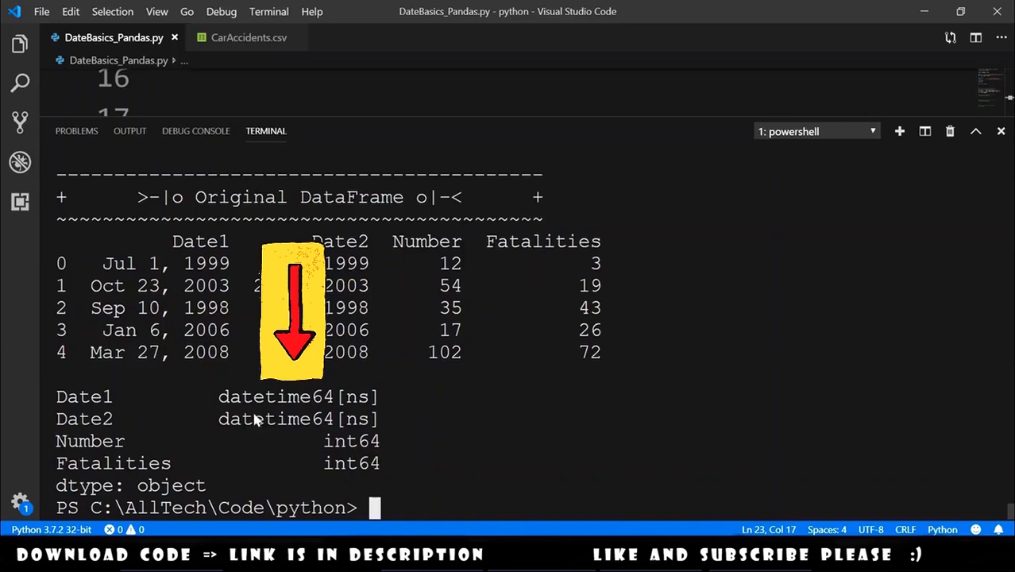
{"action": "mouse_move", "coordinate": [86, 433]}
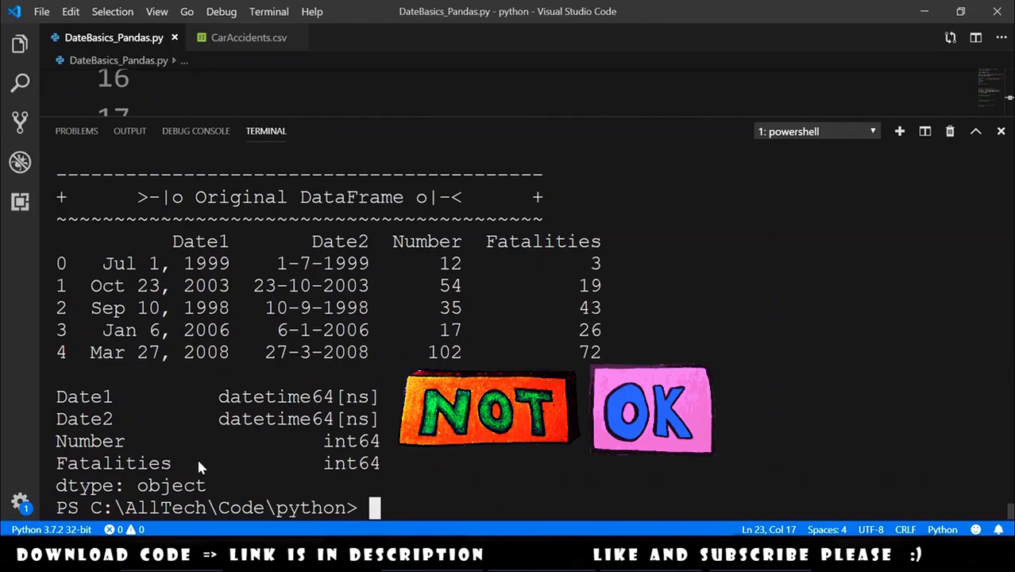
{"action": "mouse_move", "coordinate": [405, 216]}
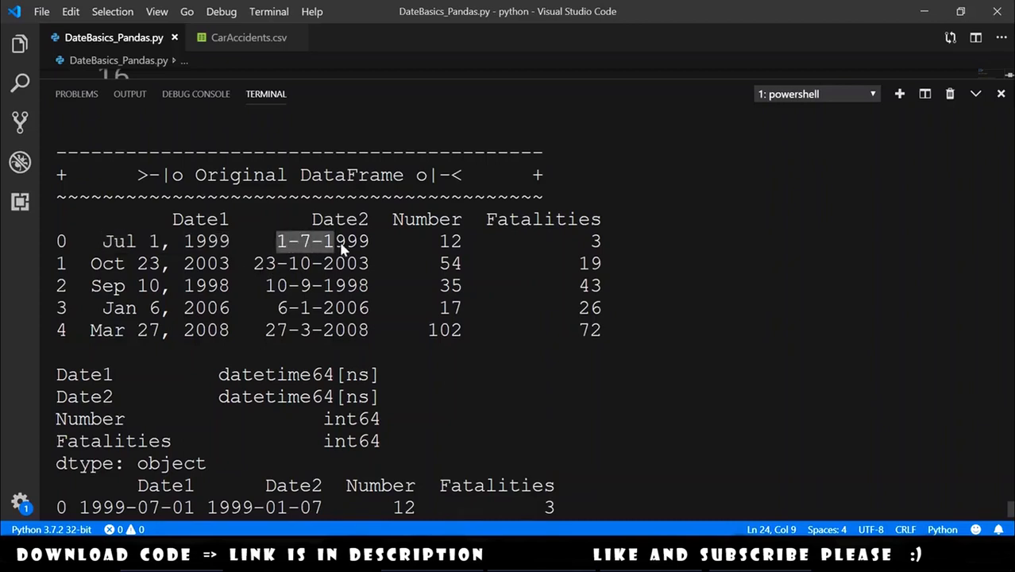
Scroll the terminal output to compare the converted Date1 and Date2 values
{"action": "scroll", "scroll_direction": "down", "scroll_amount": 3}
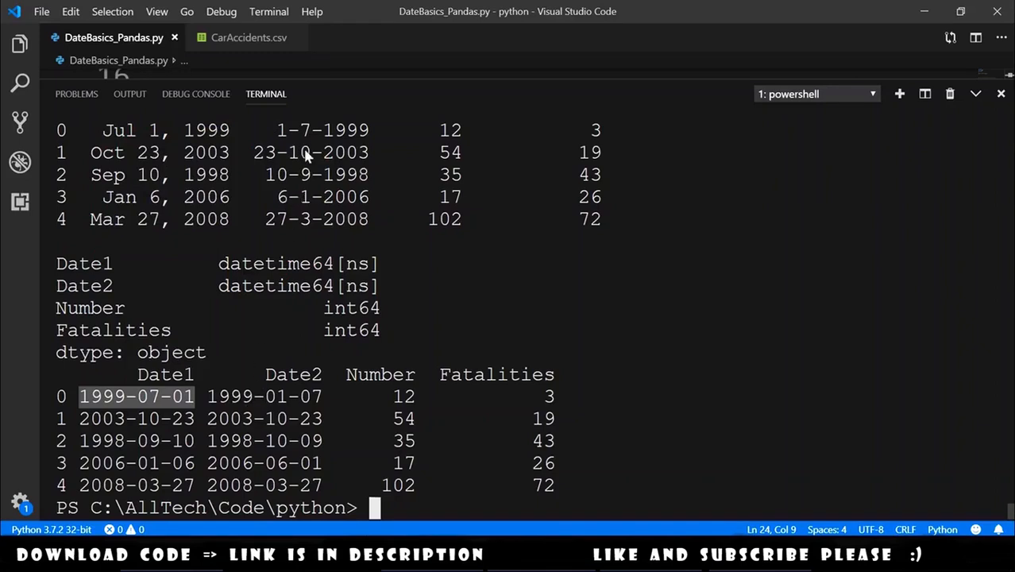
{"action": "mouse_move", "coordinate": [305, 258]}
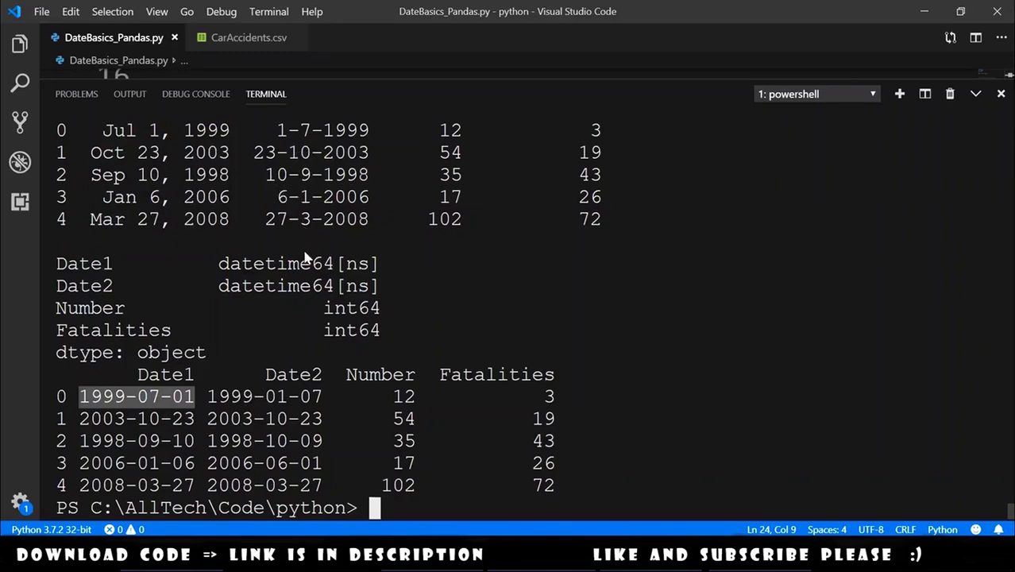
{"action": "mouse_move", "coordinate": [153, 417]}
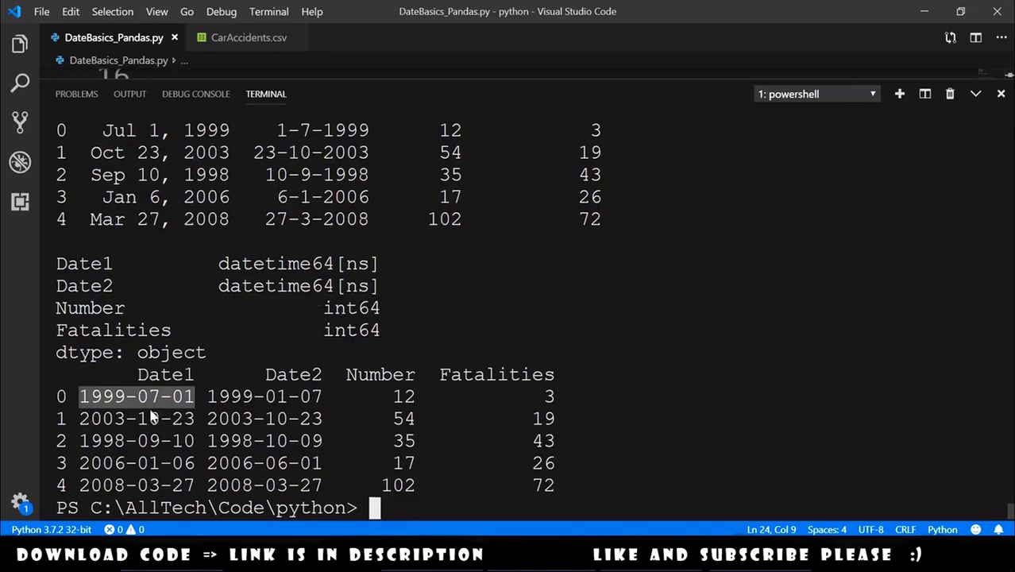
{"action": "mouse_move", "coordinate": [227, 405]}
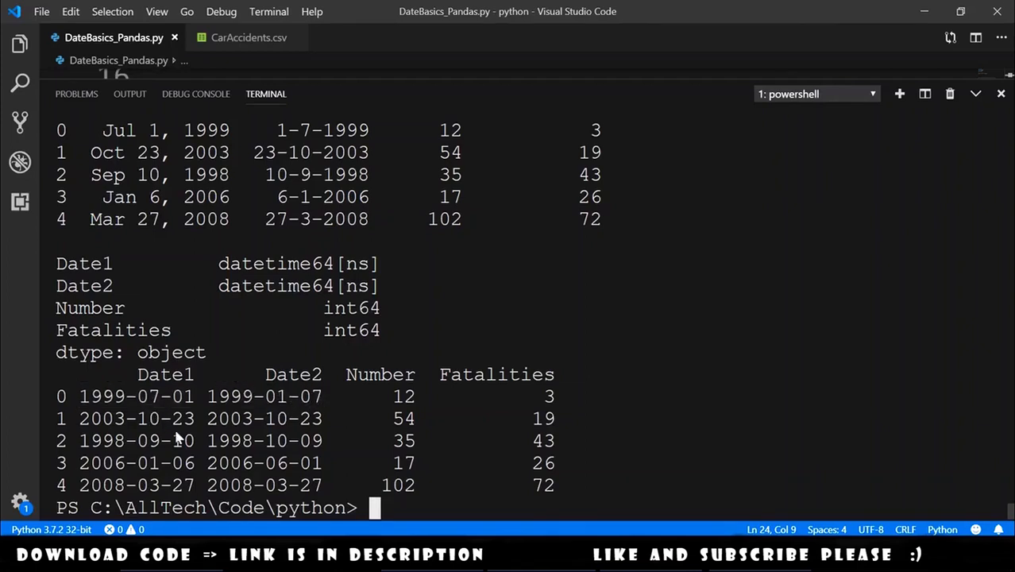
{"action": "mouse_move", "coordinate": [316, 411]}
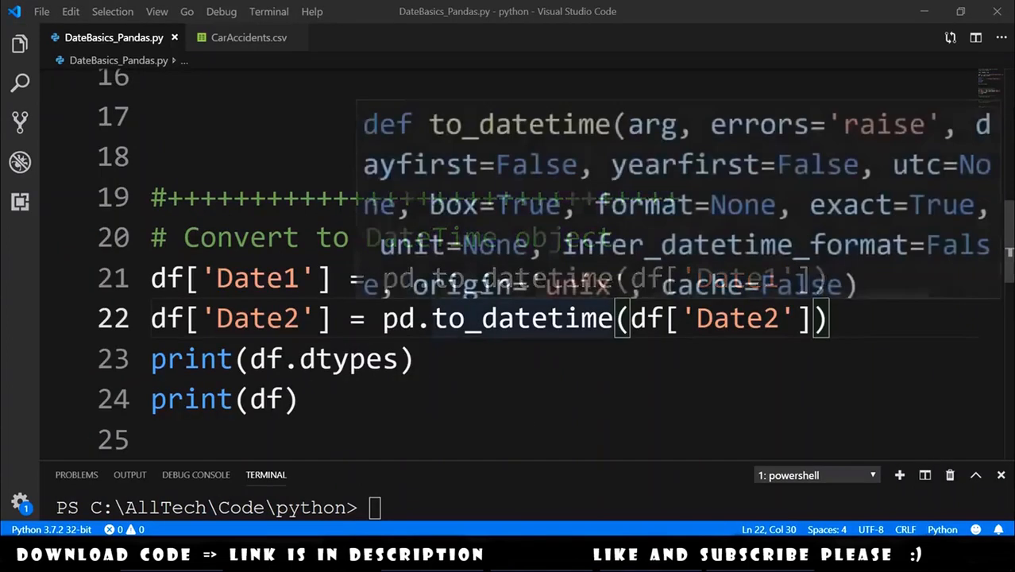
Pass format='%d-%m-%Y' on its own line in the Date2 to_datetime call
{"action": "key", "text": "Enter"}
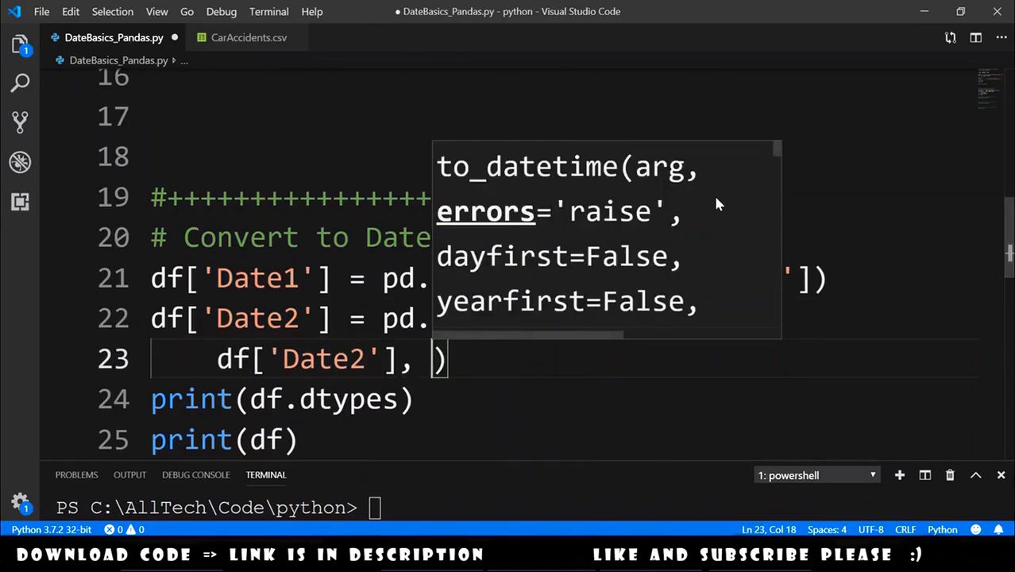
{"action": "type", "text": "format='"}
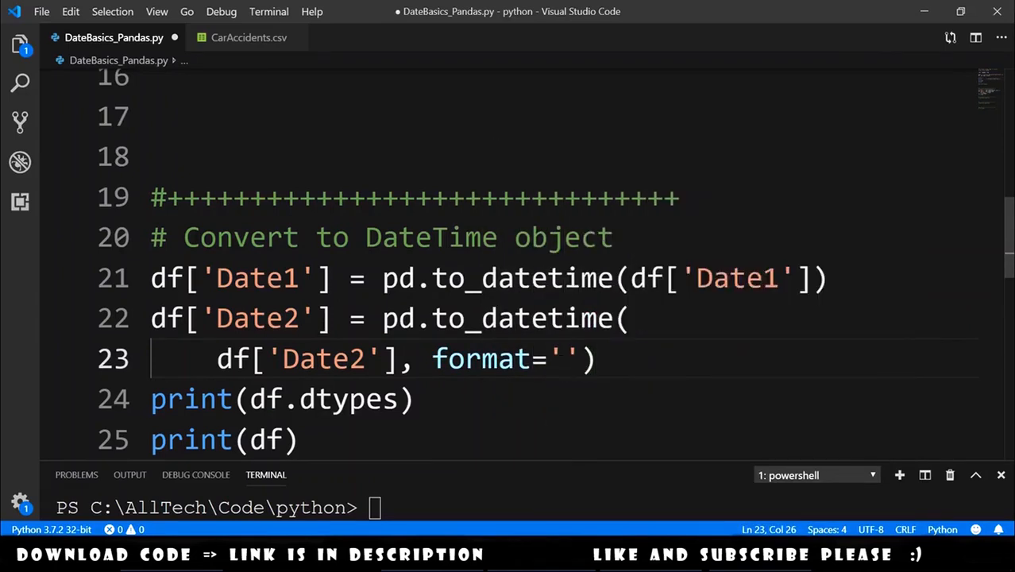
{"action": "type", "text": "%"}
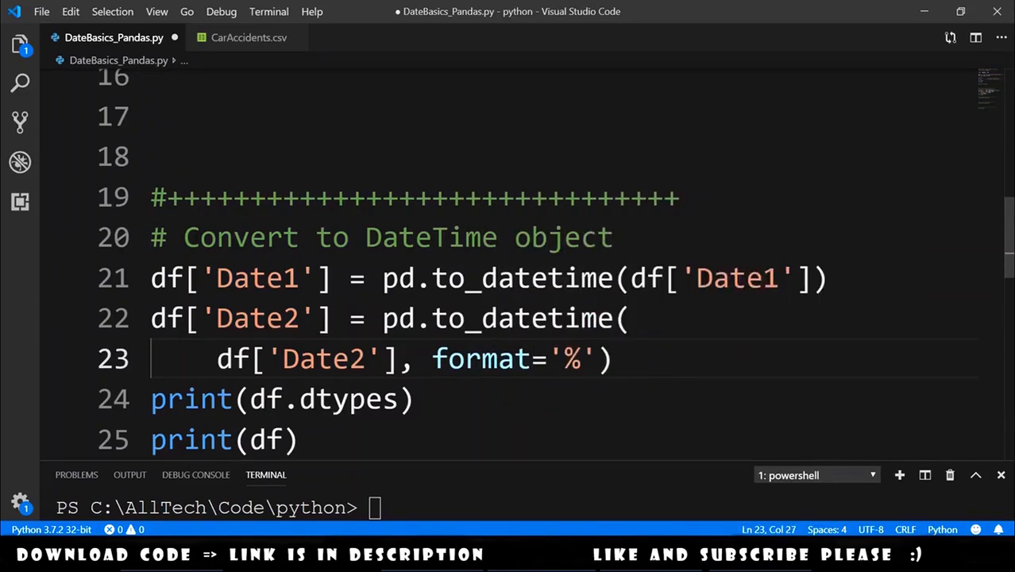
{"action": "type", "text": "d-"}
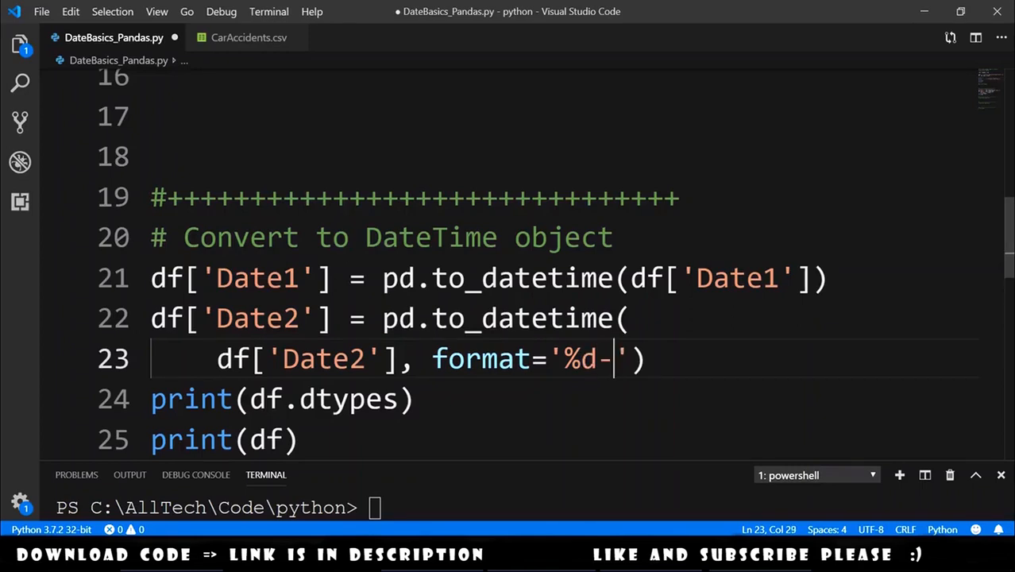
{"action": "type", "text": "%m"}
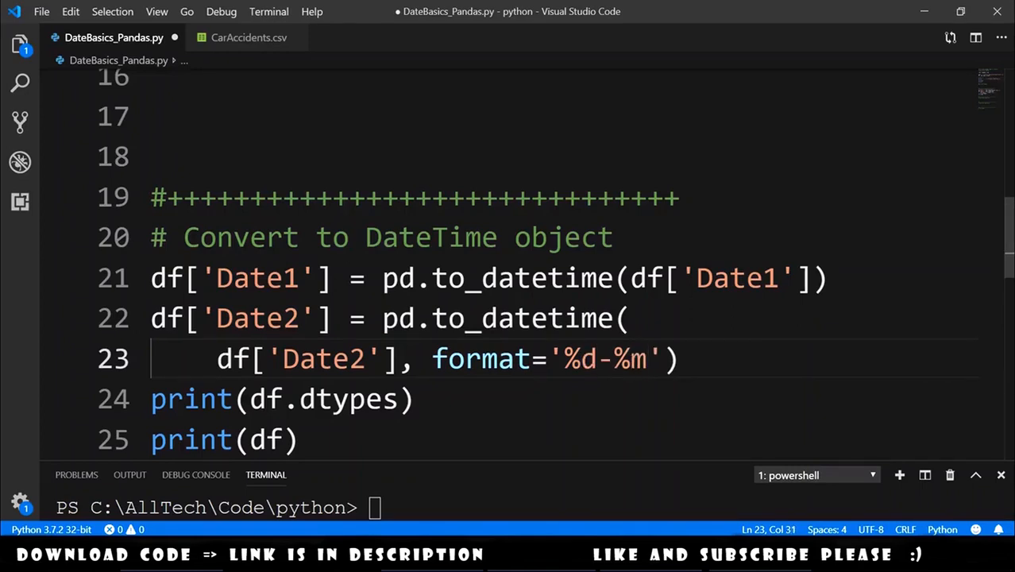
{"action": "type", "text": "-%Y"}
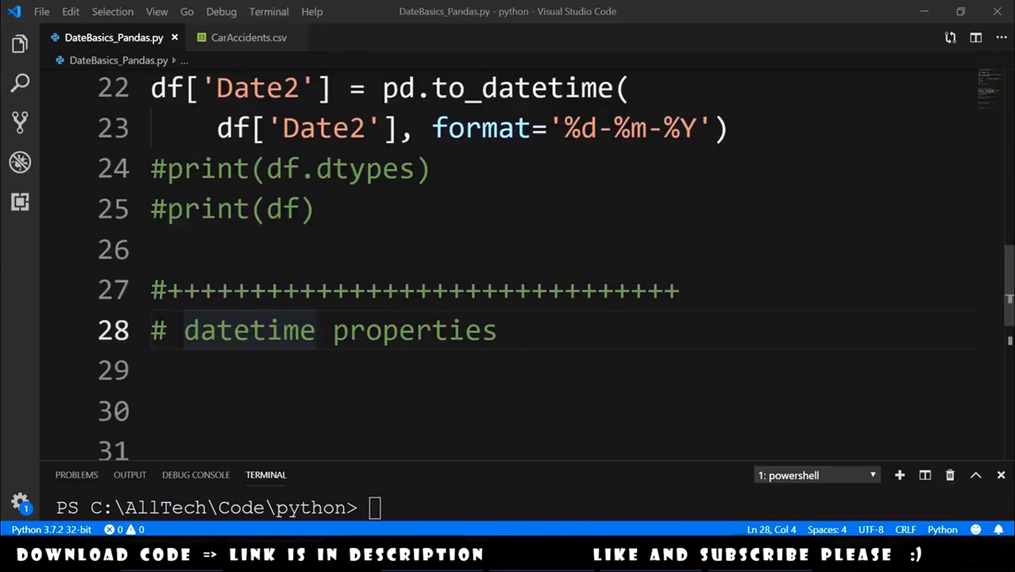
Add print lines for df.Date1.dt.month, dt.dayofyear and dt.weekday
{"action": "double_click", "coordinate": [248, 330]}
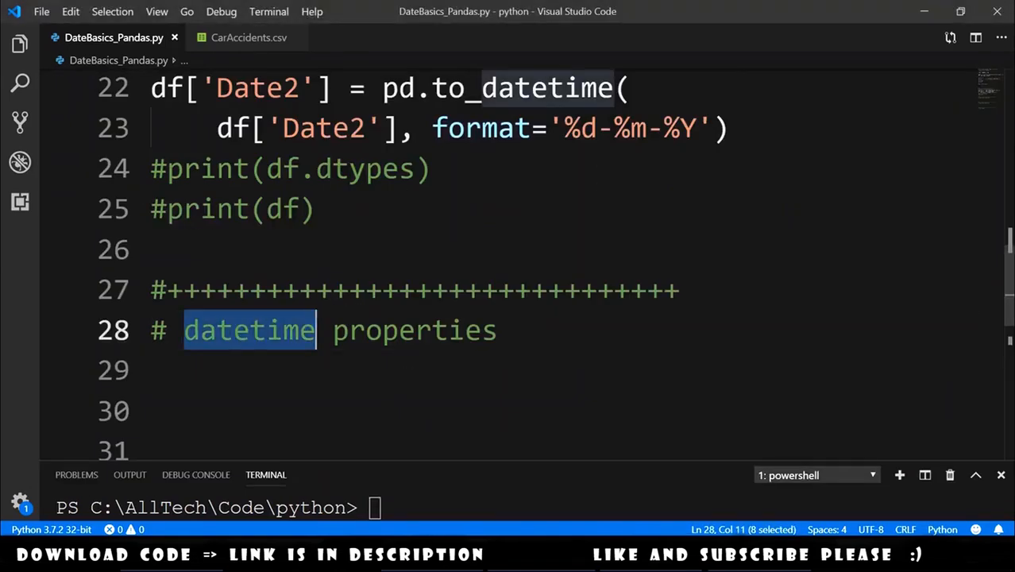
{"action": "type", "text": "print(df.Date1.dt.month)"}
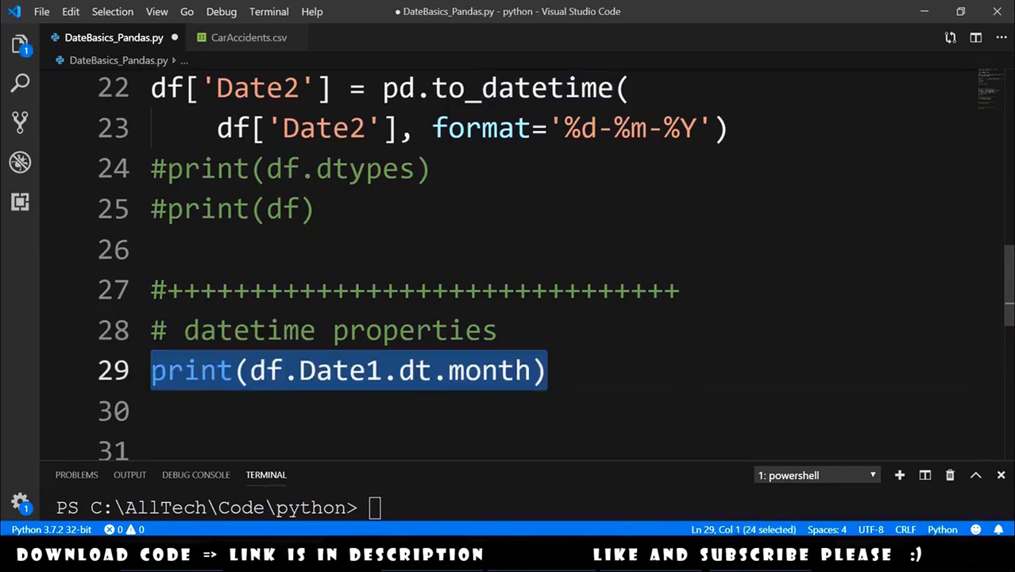
{"action": "double_click", "coordinate": [488, 370]}
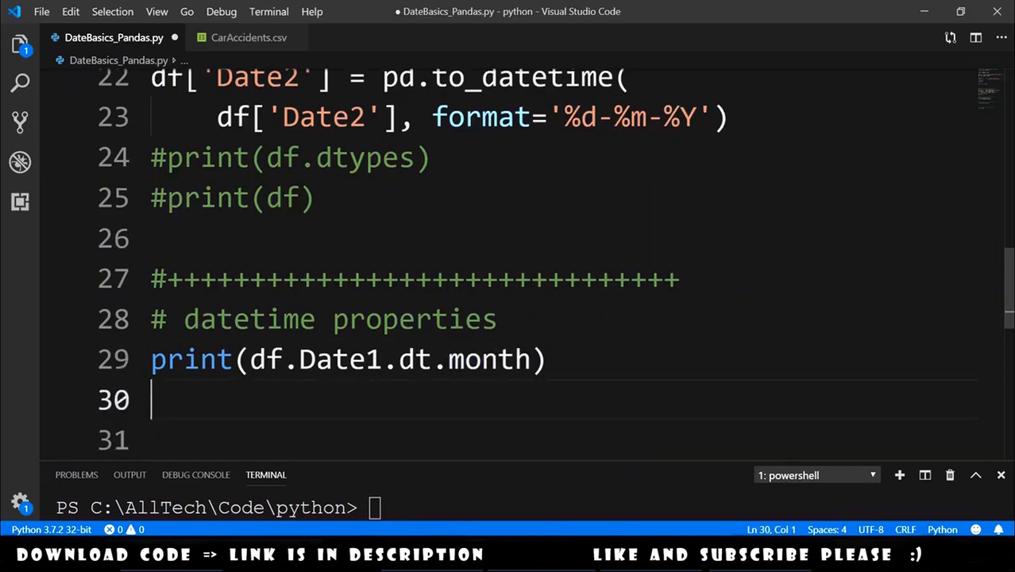
{"action": "type", "text": "print(df.Date1.dt.dayofyear)"}
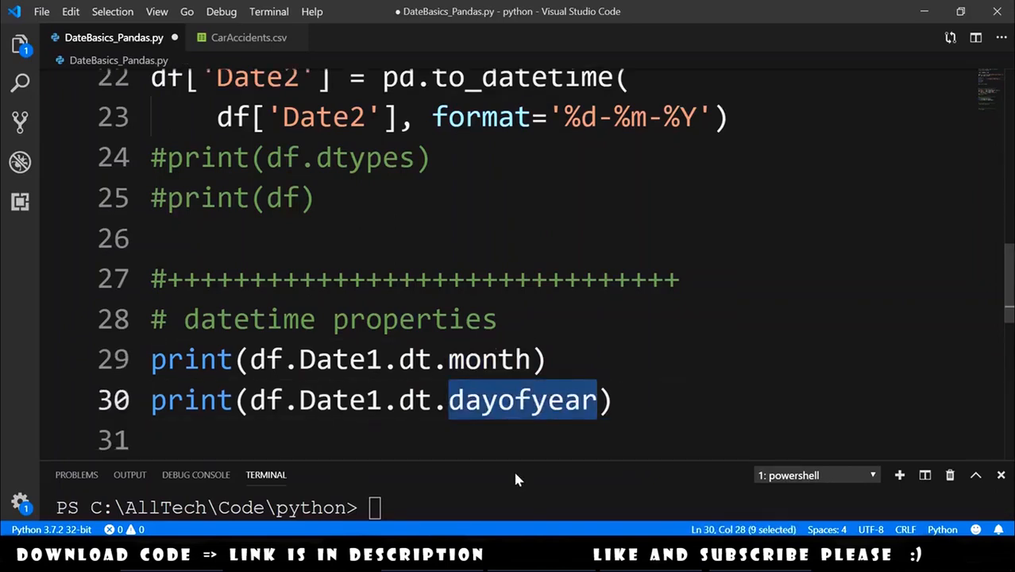
{"action": "key", "text": "Enter"}
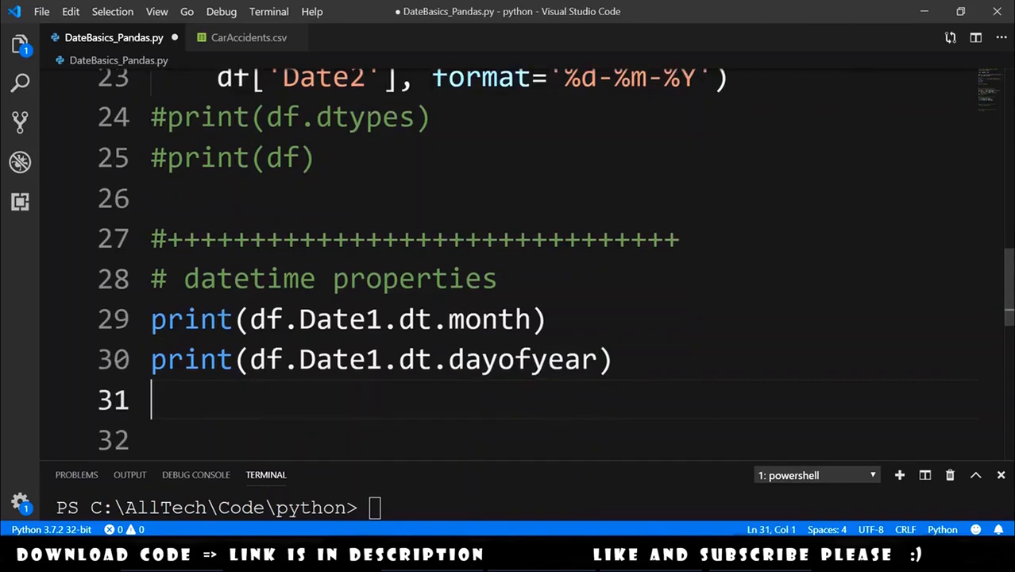
{"action": "type", "text": "print(df.Date1.dt.weekday)"}
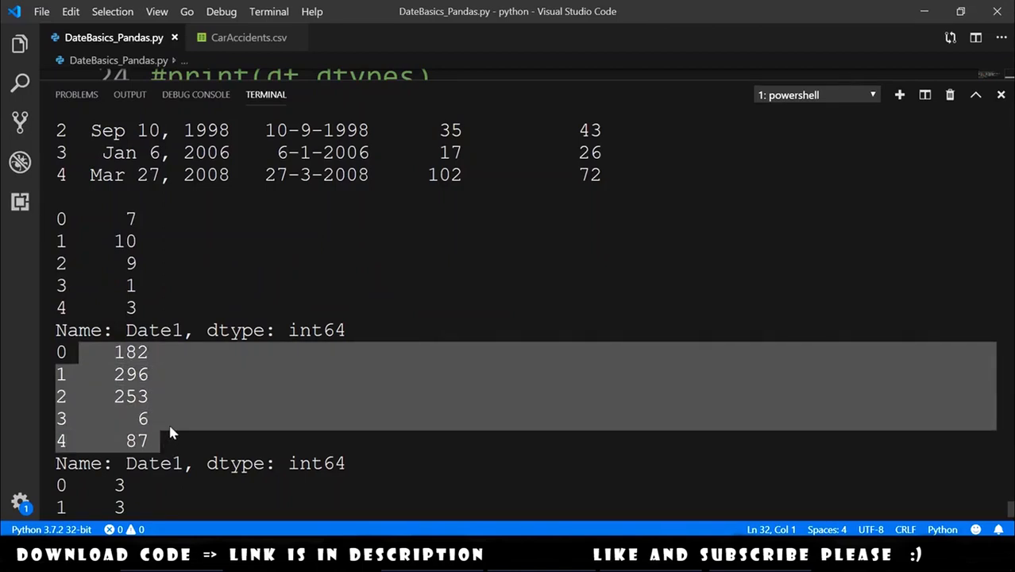
Scroll the terminal output to the weekday results 3, 3, 3, 4, 3
{"action": "scroll", "scroll_direction": "down", "scroll_amount": 3}
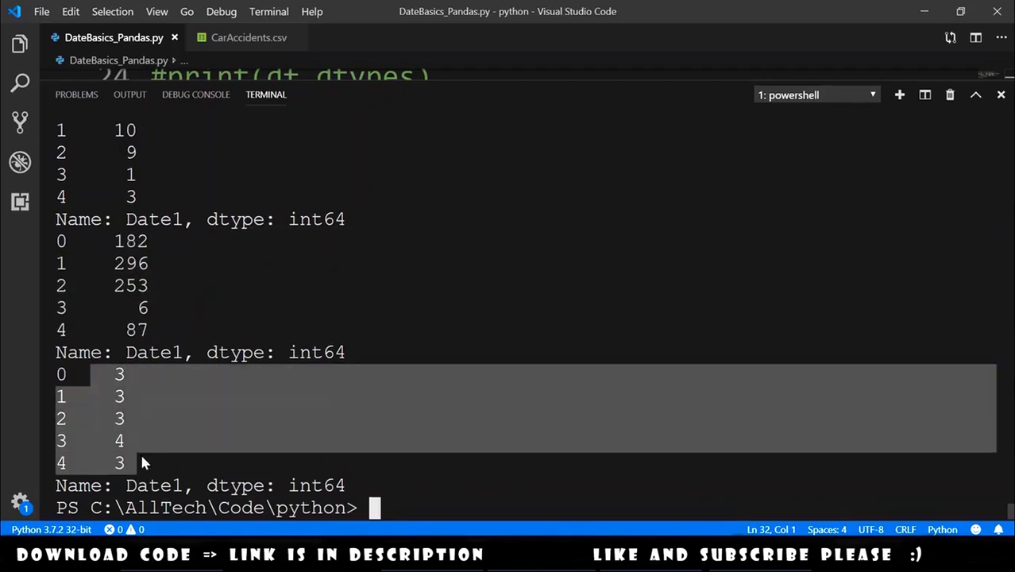
{"action": "mouse_move", "coordinate": [154, 438]}
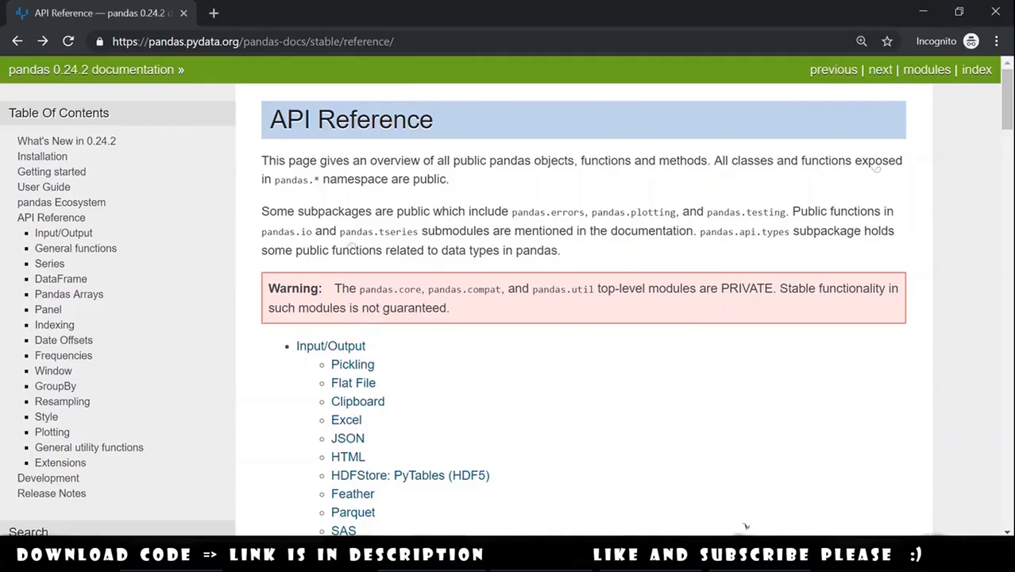
{"action": "mouse_move", "coordinate": [722, 199]}
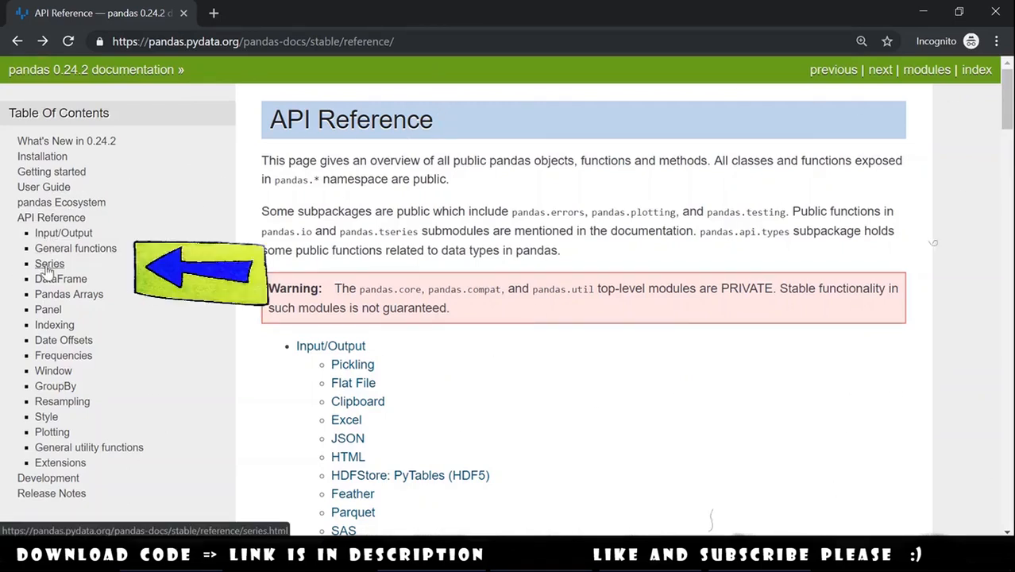
Open the pandas Series reference and search for its Datetime Properties section
{"action": "left_click", "coordinate": [49, 262]}
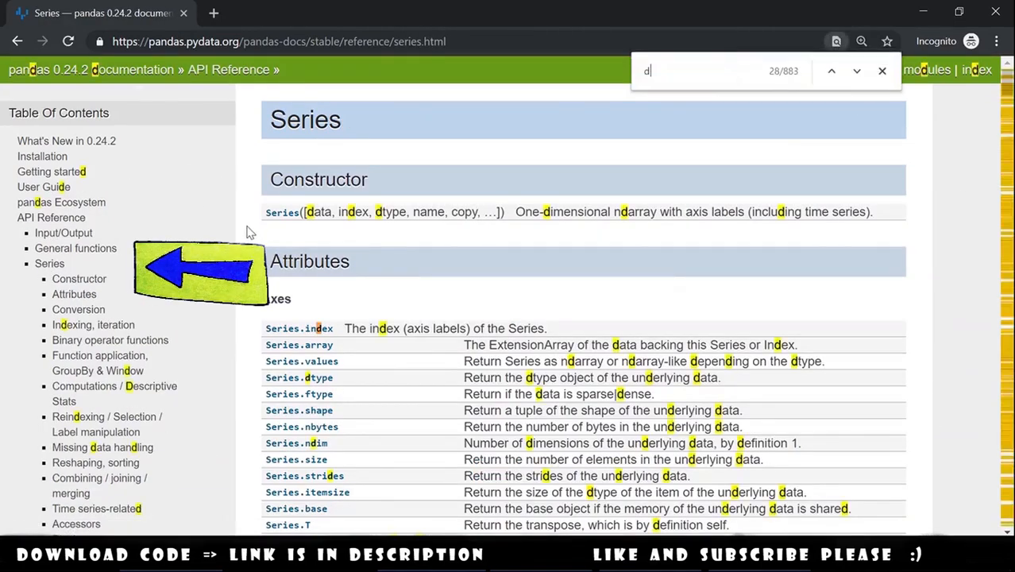
{"action": "type", "text": "atetime prope"}
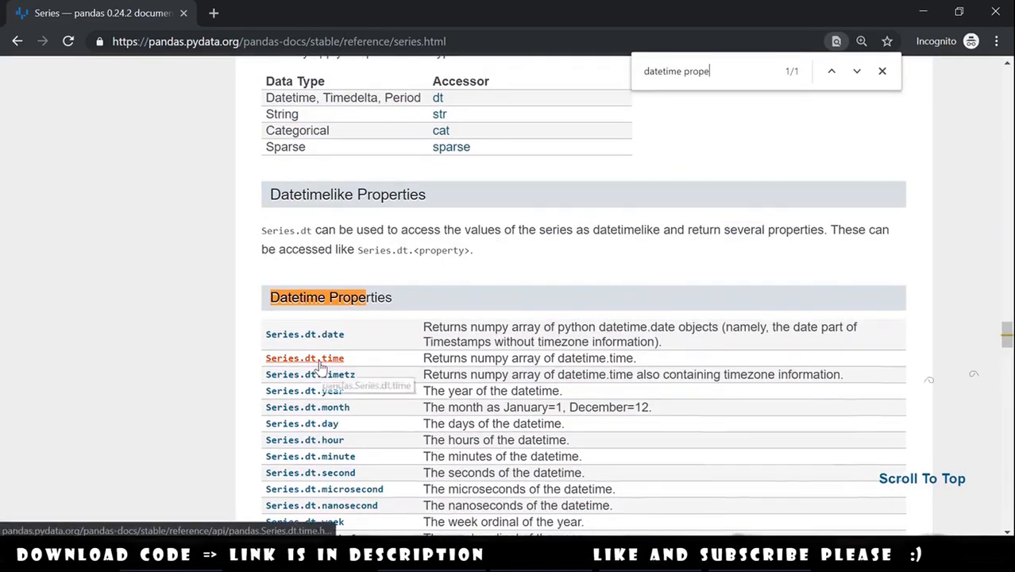
{"action": "scroll", "scroll_direction": "down", "scroll_amount": 3}
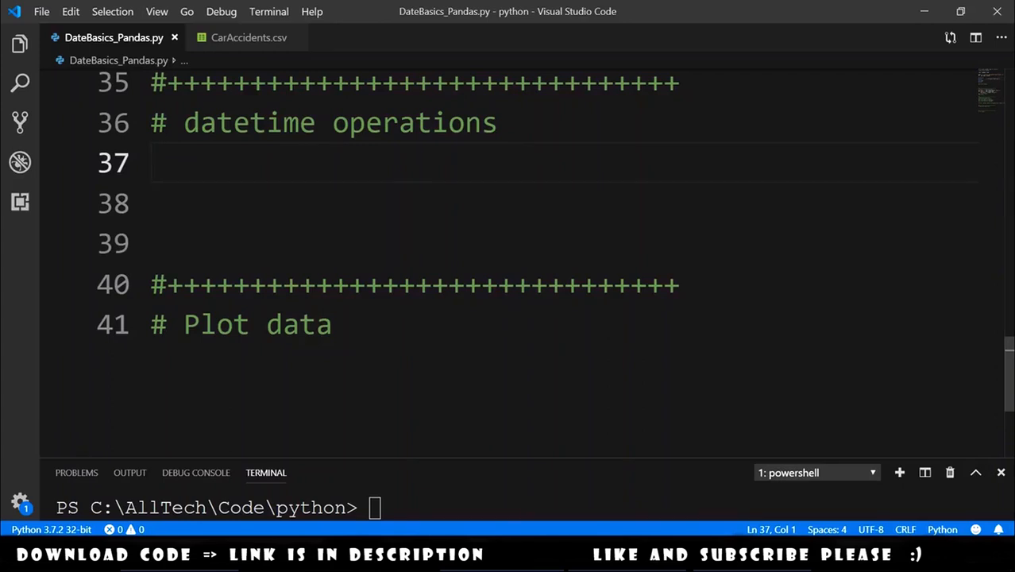
Create the timestamp ts = pd.to_datetime('5/23/2002')
{"action": "type", "text": "ts ="}
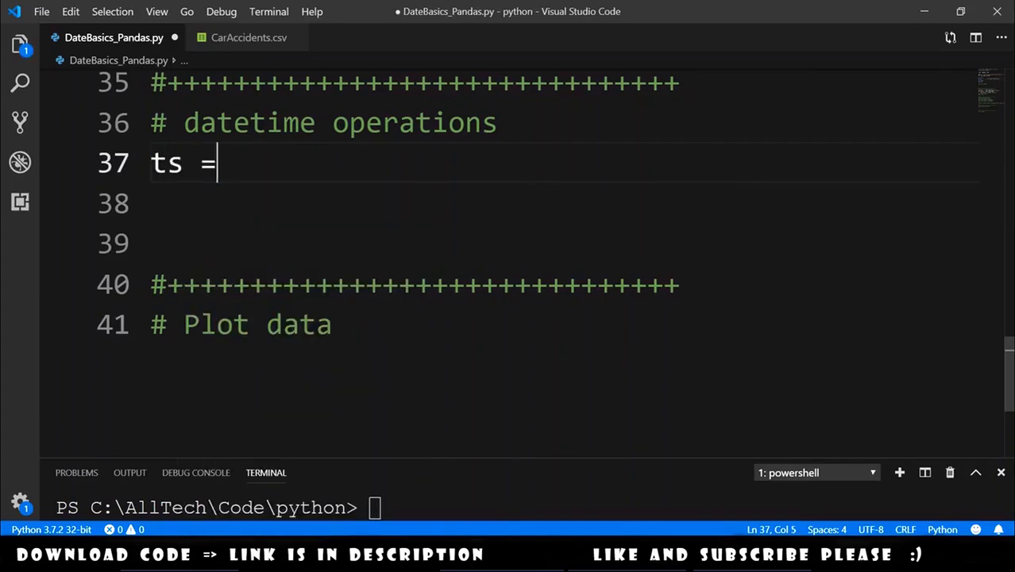
{"action": "type", "text": "pd.to"}
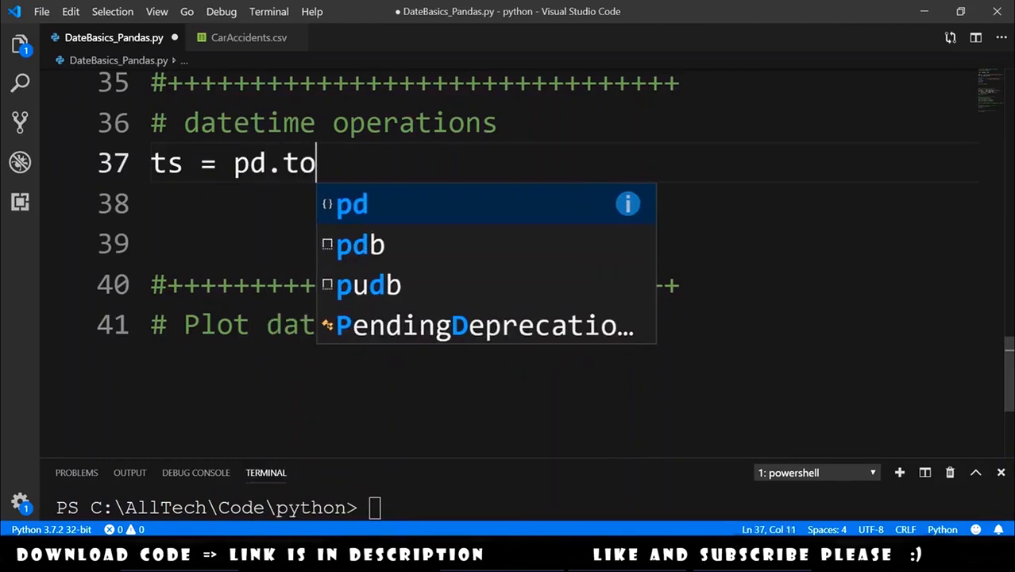
{"action": "type", "text": "_datetime()"}
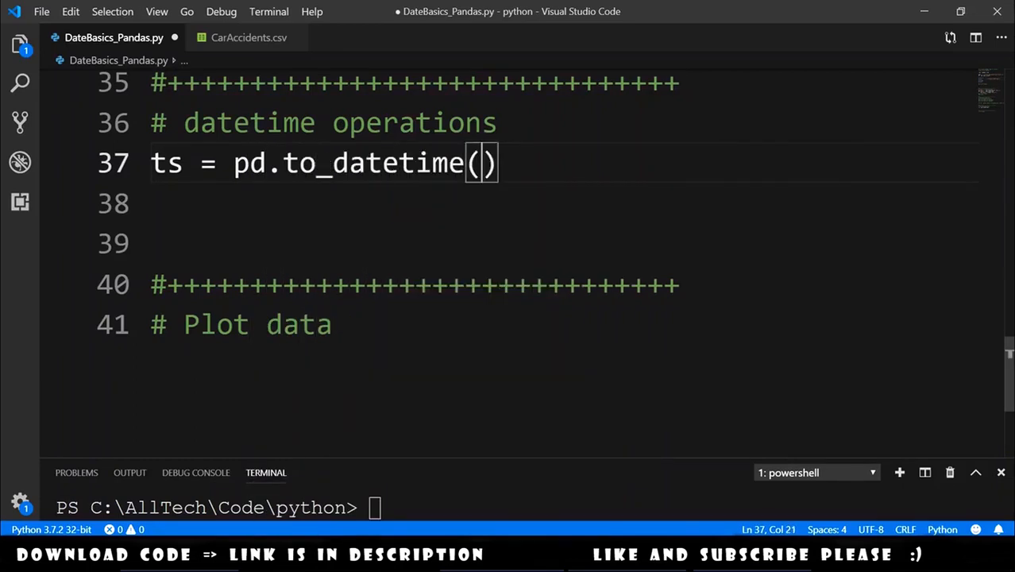
{"action": "type", "text": "''"}
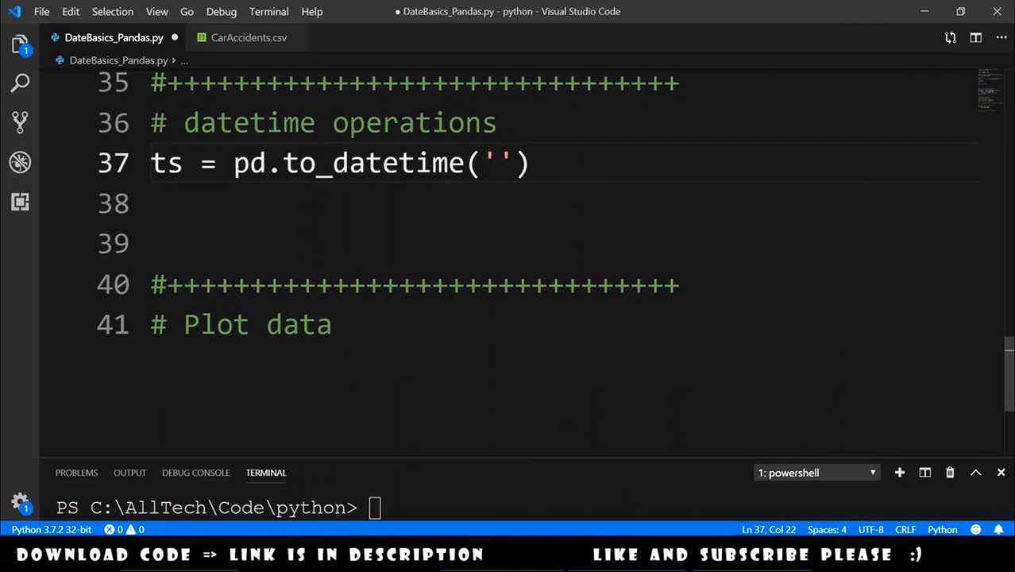
{"action": "type", "text": "5/"}
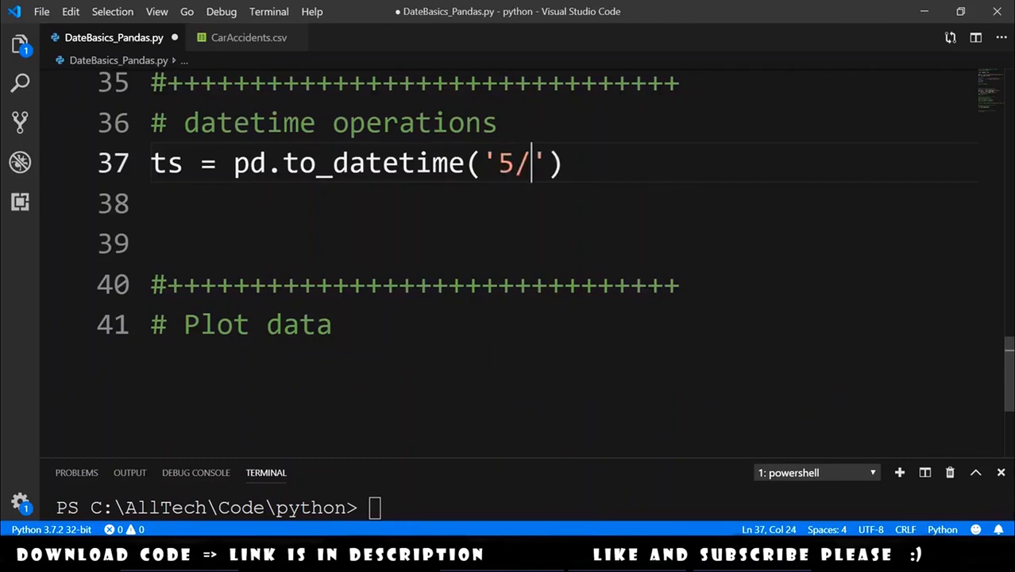
{"action": "type", "text": "23"}
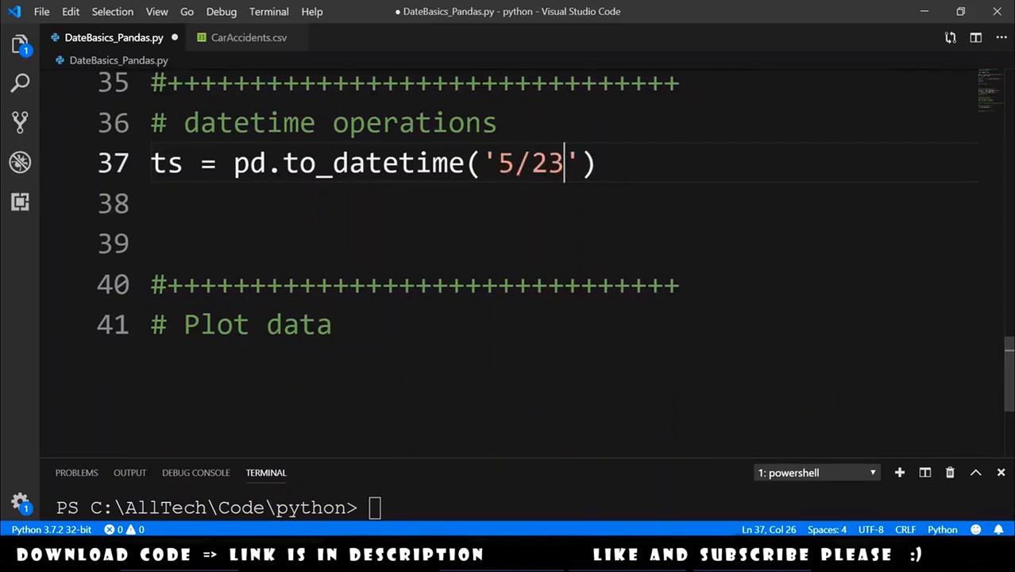
{"action": "type", "text": "/2002"}
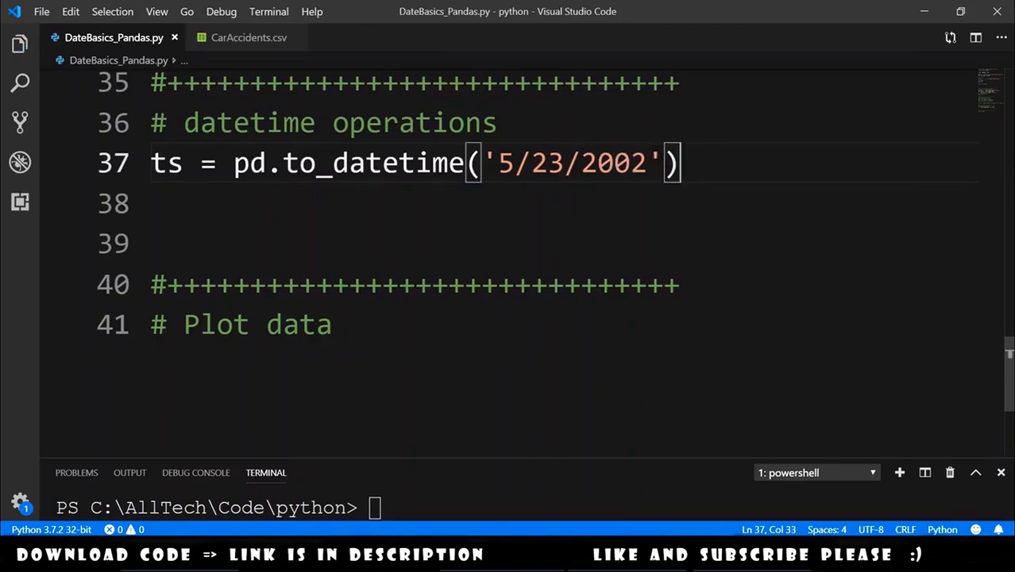
Print the rows where Date1 >= ts using df.loc
{"action": "type", "text": "print(df.loc["}
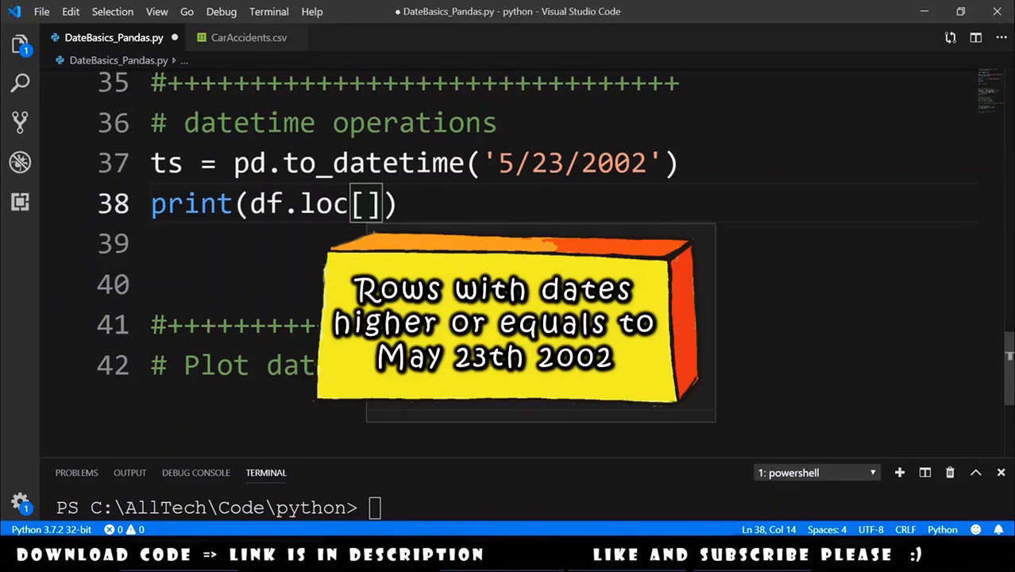
{"action": "type", "text": "df.Date"}
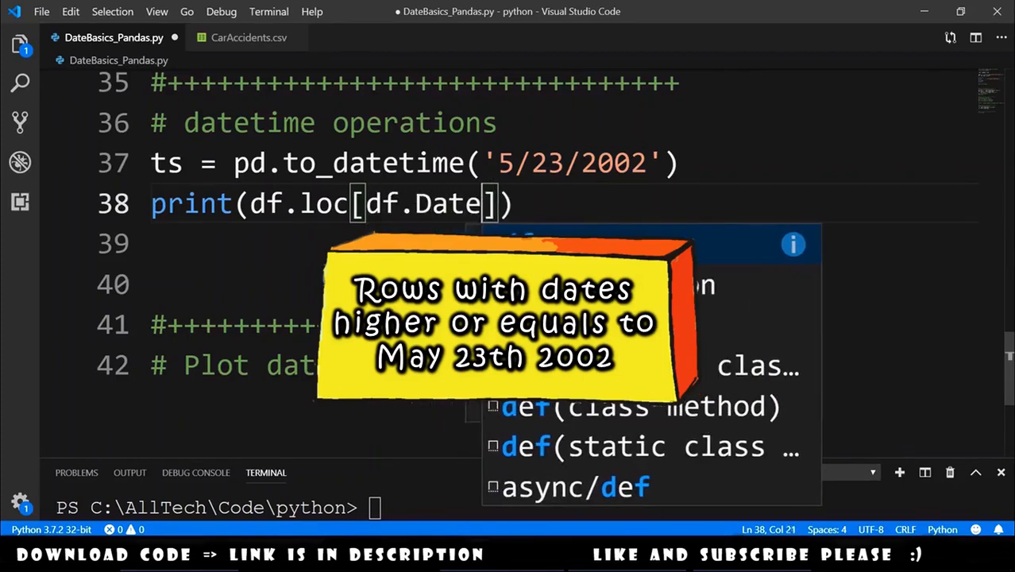
{"action": "type", "text": "1 >="}
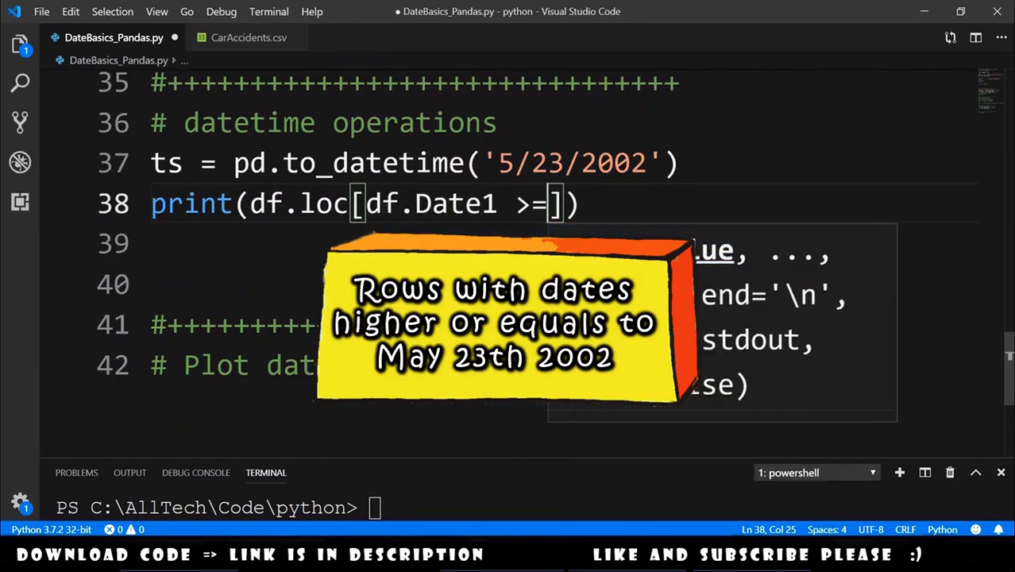
{"action": "type", "text": "ts"}
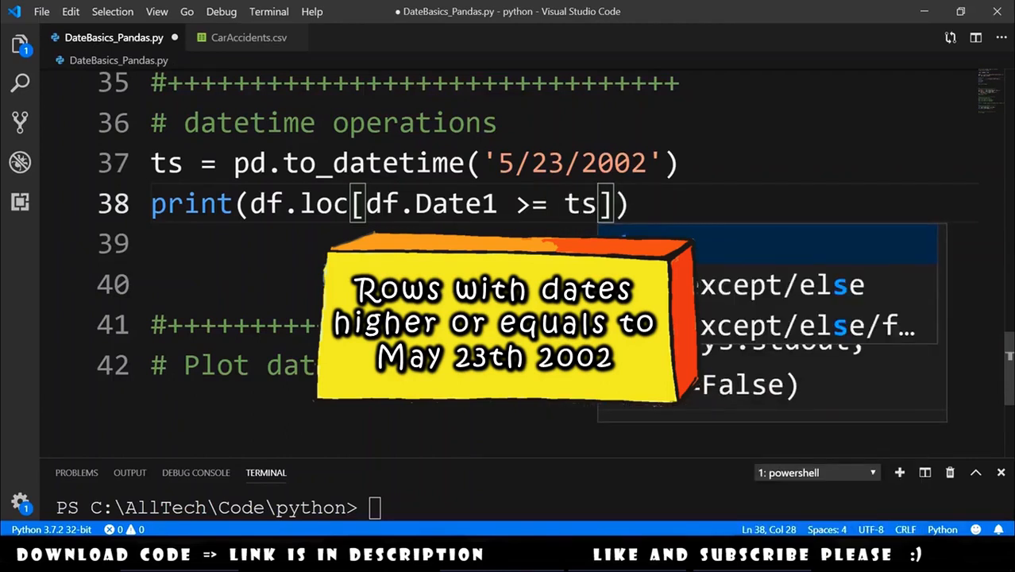
{"action": "type", "text": ", :"}
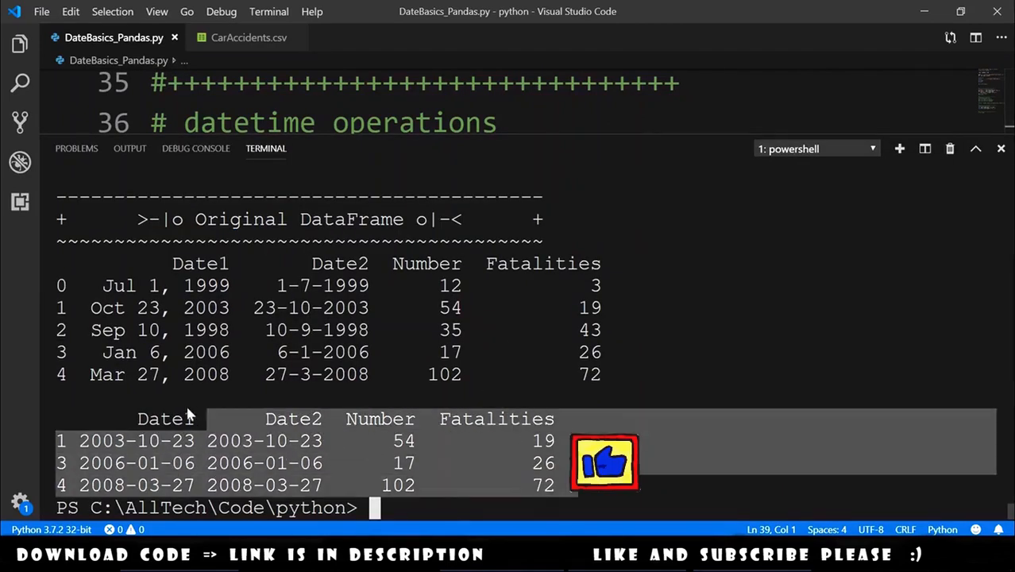
{"action": "mouse_move", "coordinate": [242, 484]}
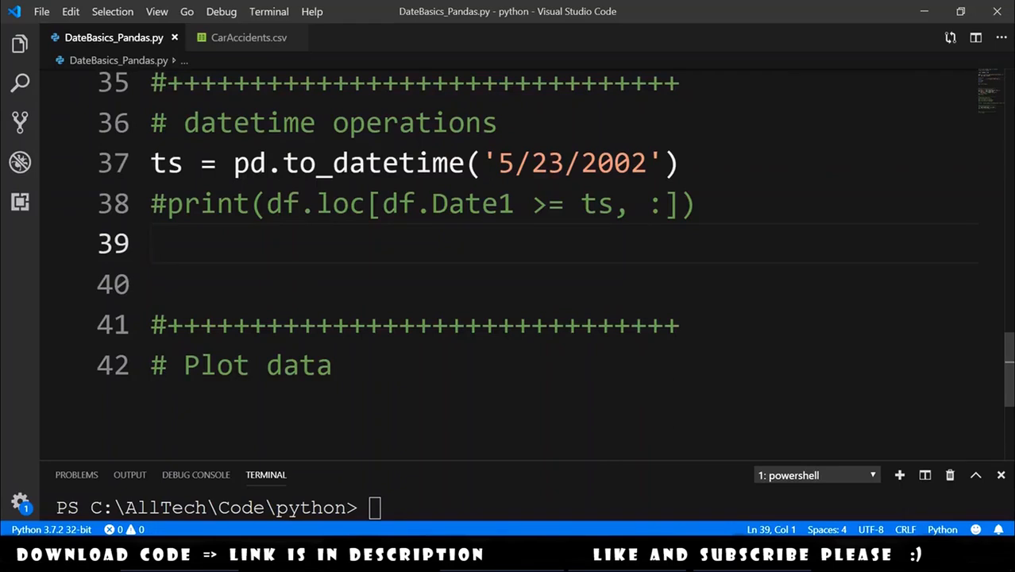
Add print lines for df.Date1.max() and df.Date1.min()
{"action": "type", "text": "print(df."}
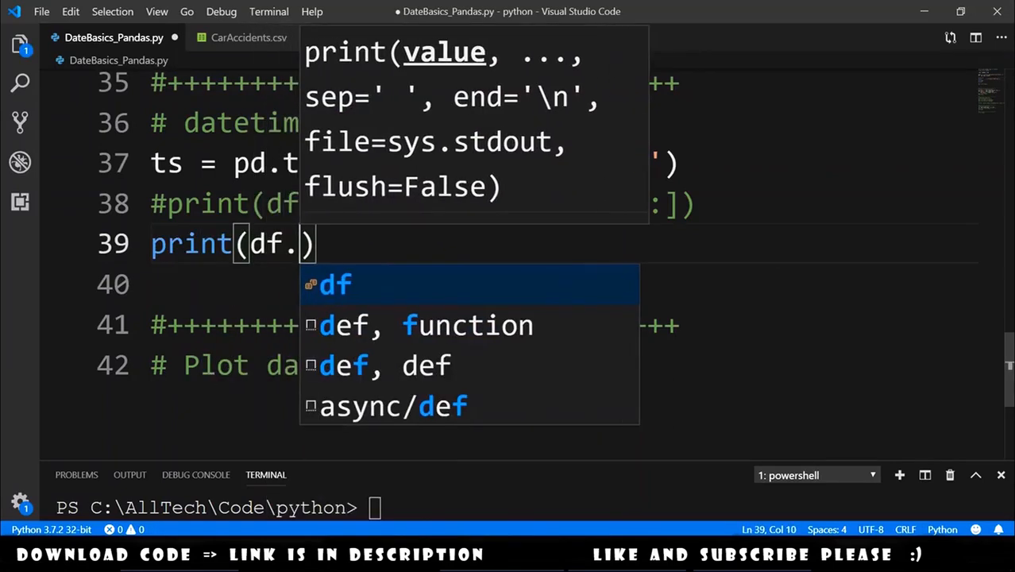
{"action": "type", "text": "Date1.ma"}
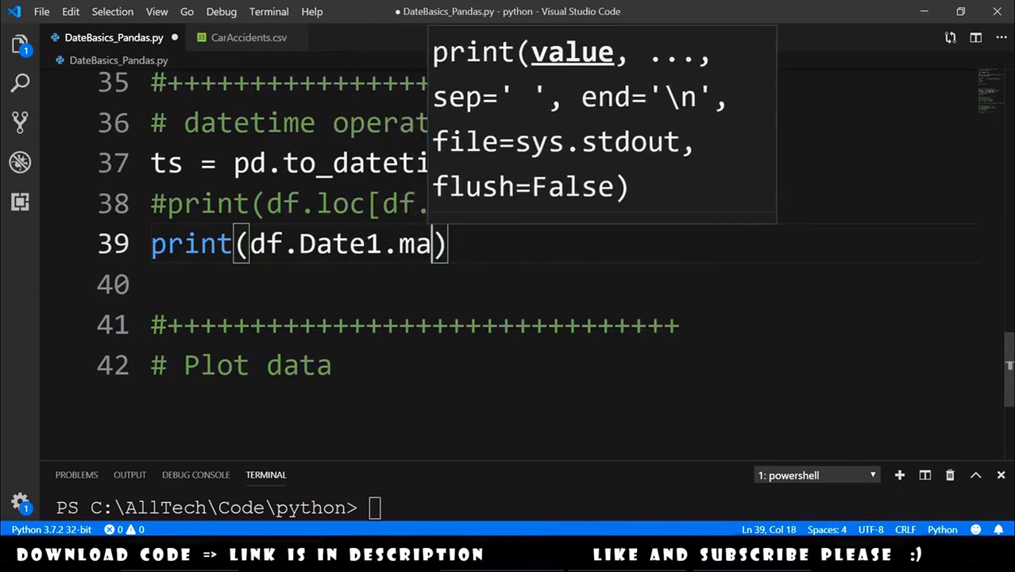
{"action": "type", "text": "x()"}
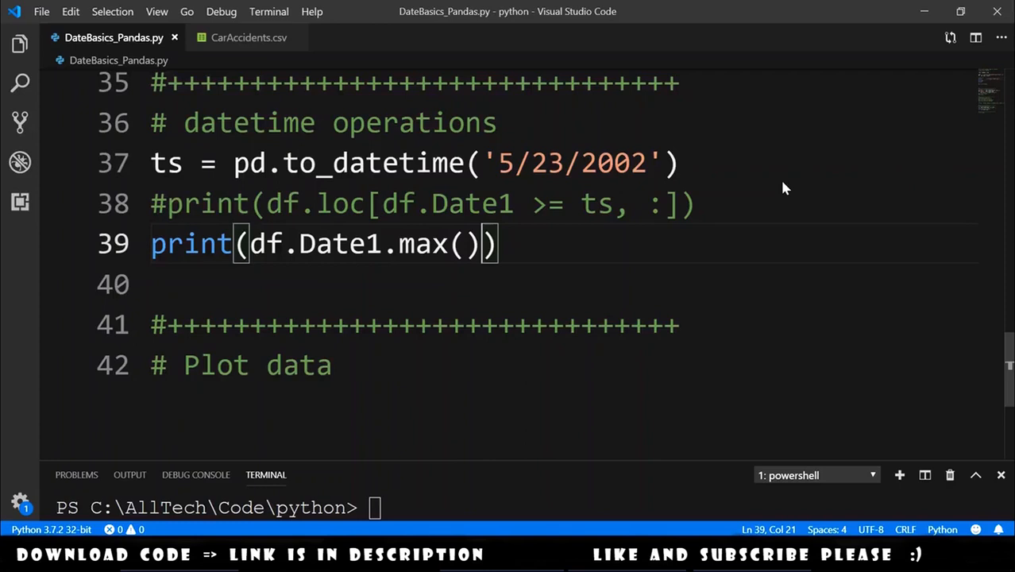
{"action": "triple_click", "coordinate": [318, 244]}
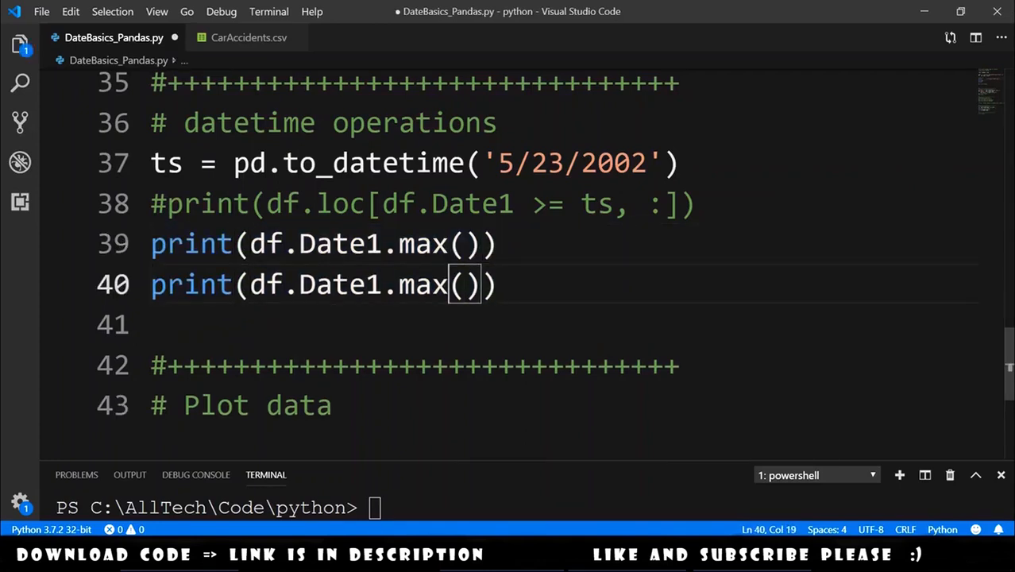
{"action": "type", "text": "min"}
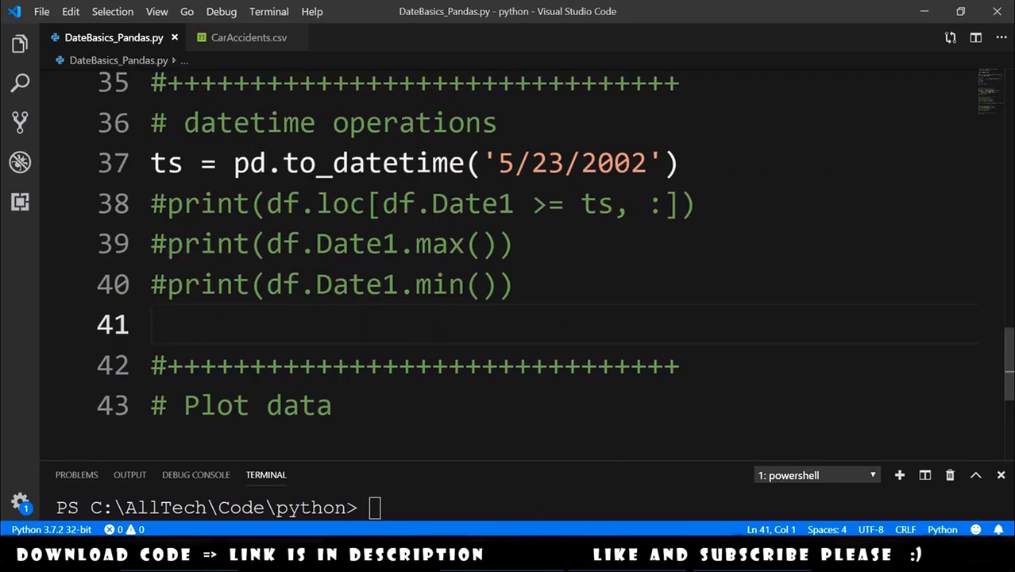
Compute days = (df.Date1.max() - df.Date1.min()).days
{"action": "type", "text": "days ="}
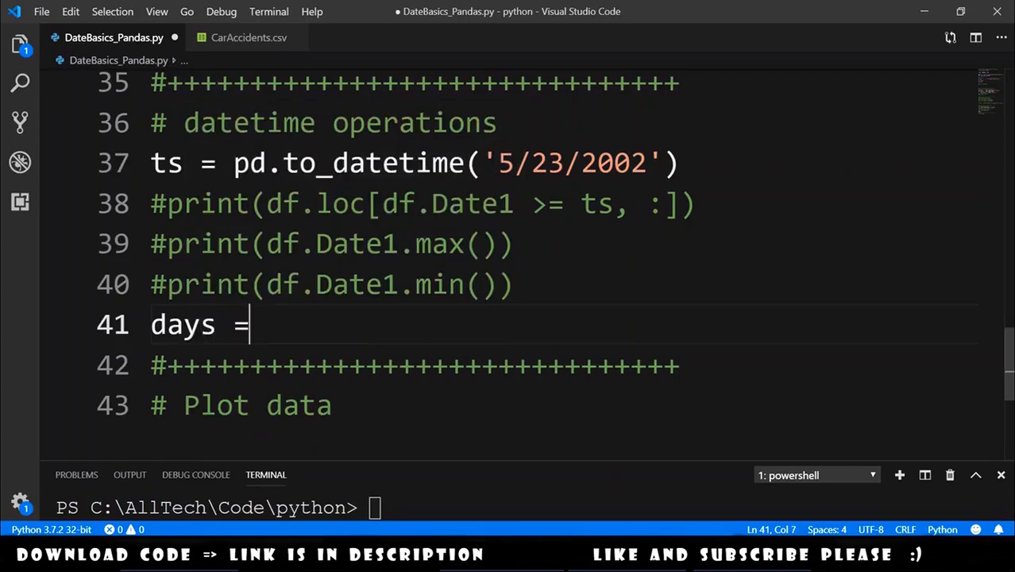
{"action": "type", "text": "()"}
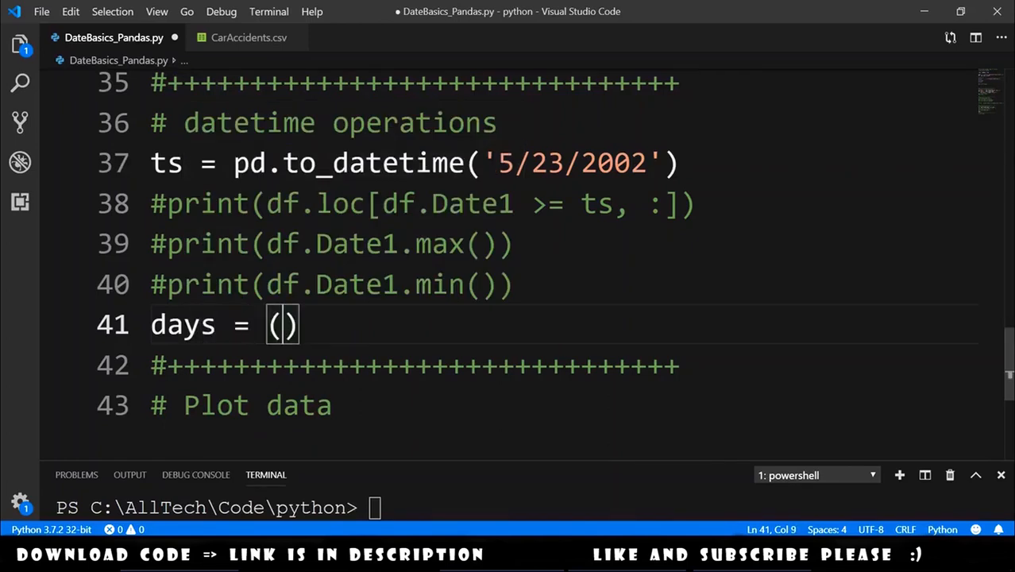
{"action": "type", "text": "df.Date1."}
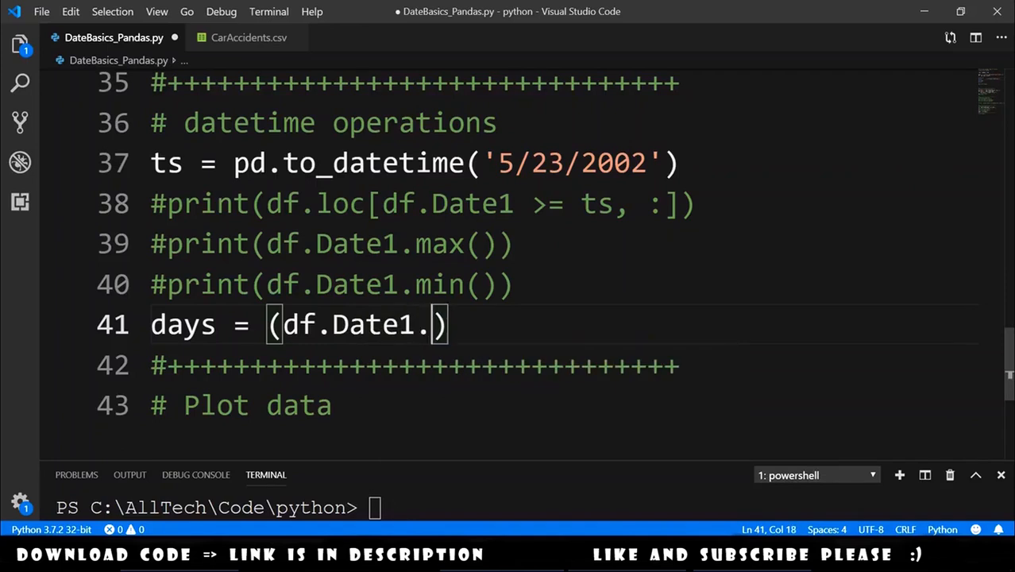
{"action": "type", "text": "max() -)"}
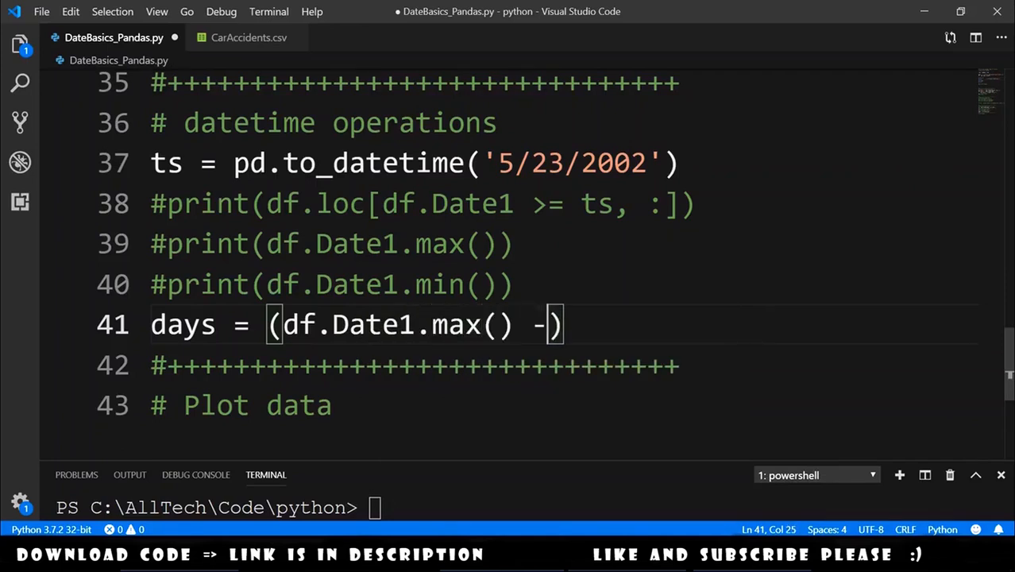
{"action": "type", "text": "df.Dat"}
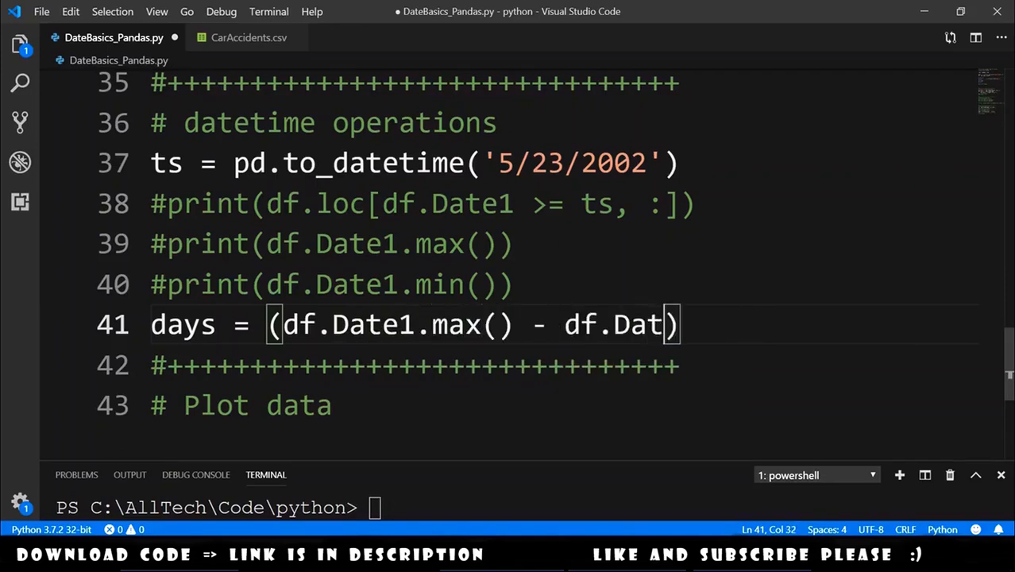
{"action": "type", "text": "e1.min()"}
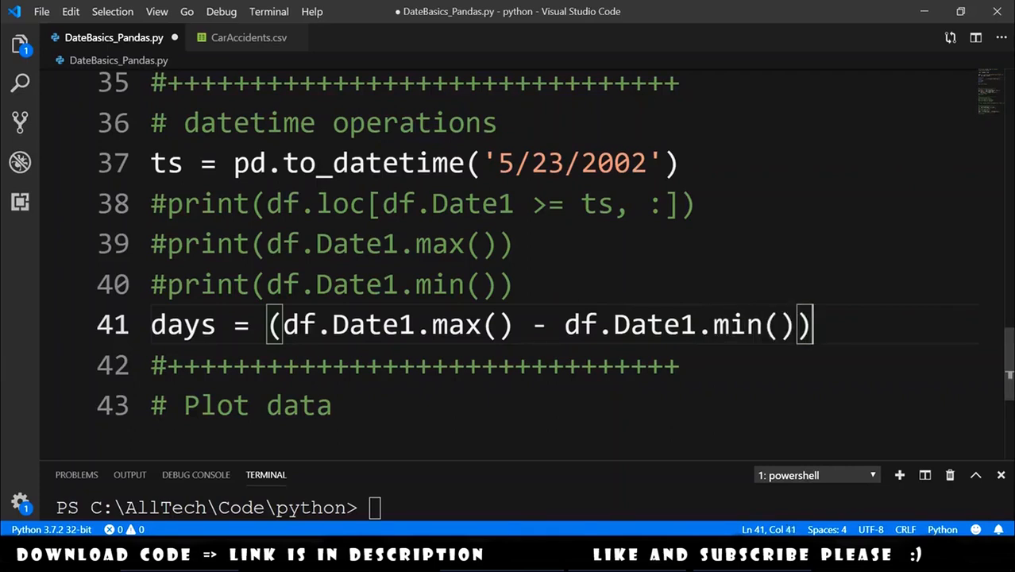
{"action": "type", "text": "."}
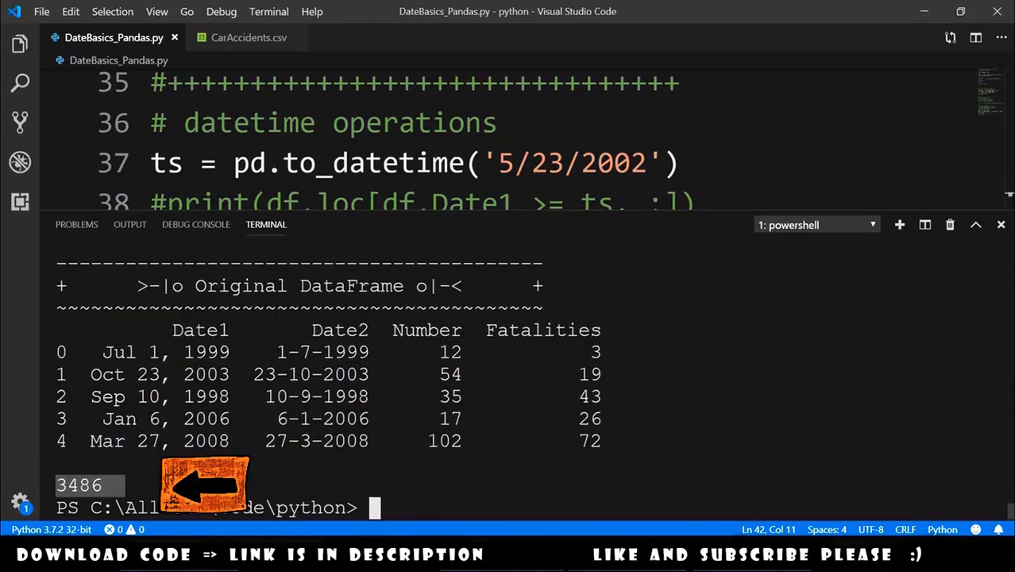
{"action": "mouse_move", "coordinate": [215, 479]}
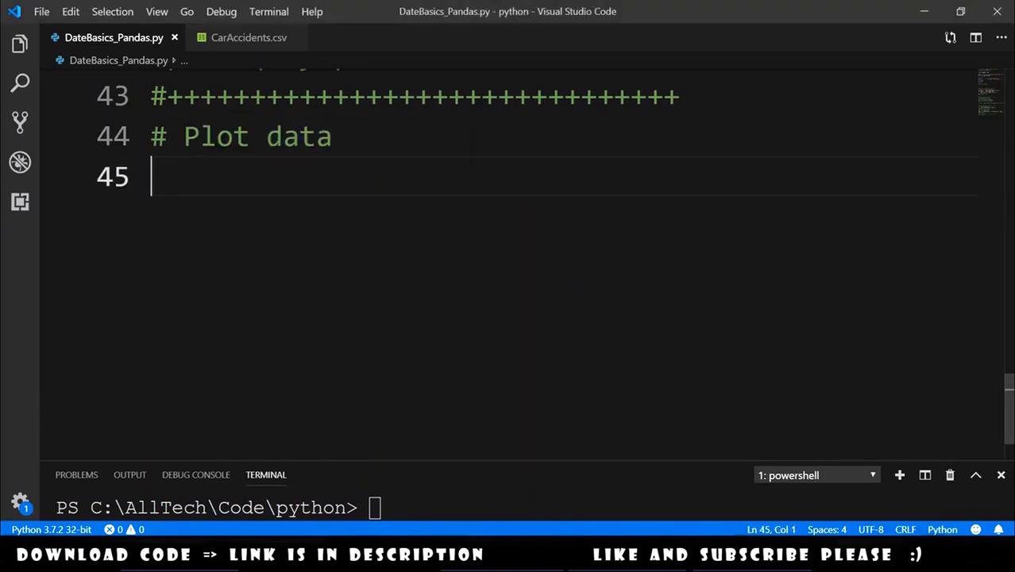
Add a Year column set to df.Date1.dt.year
{"action": "type", "text": "df"}
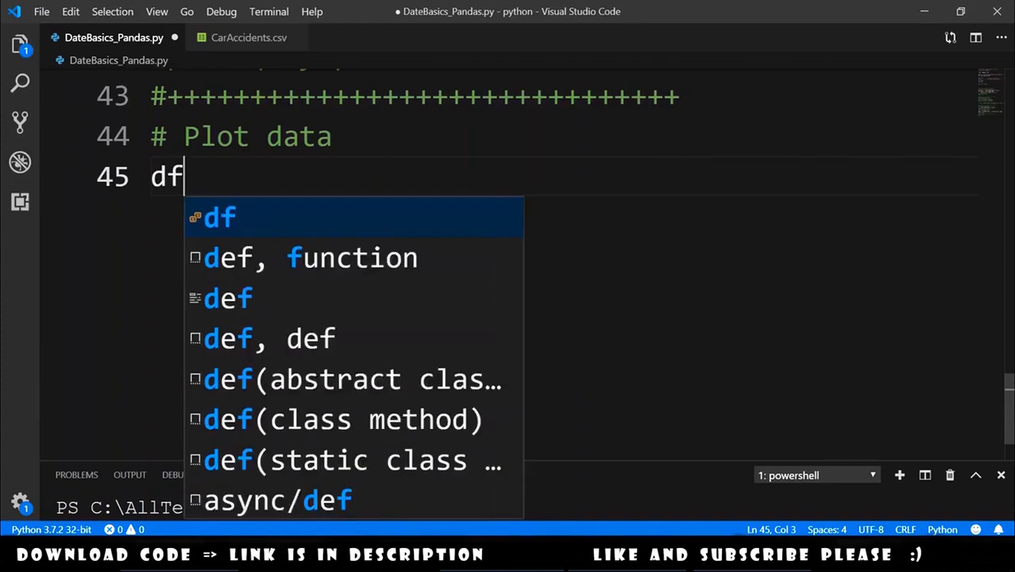
{"action": "type", "text": "['Year'] ="}
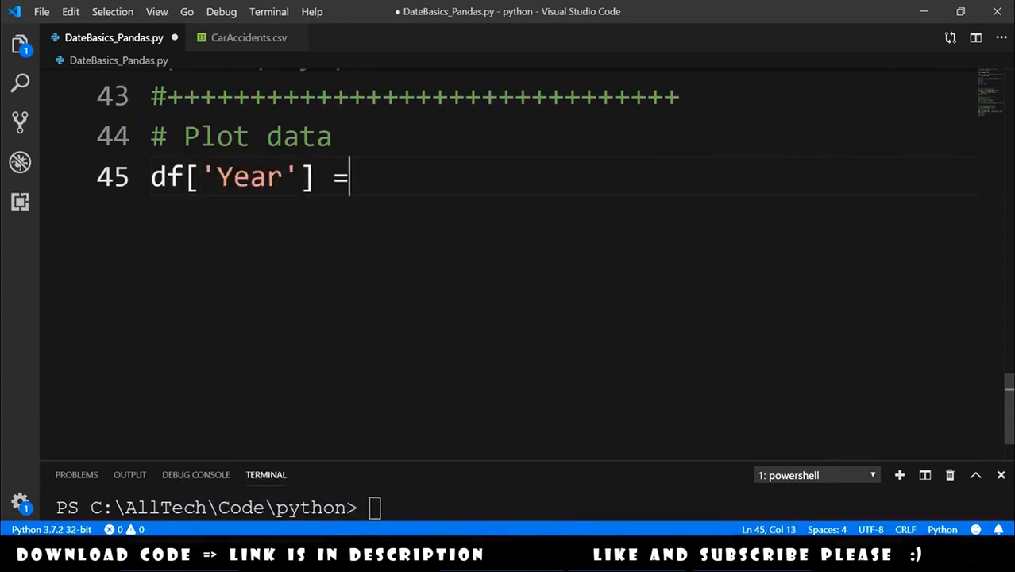
{"action": "type", "text": "df.Da"}
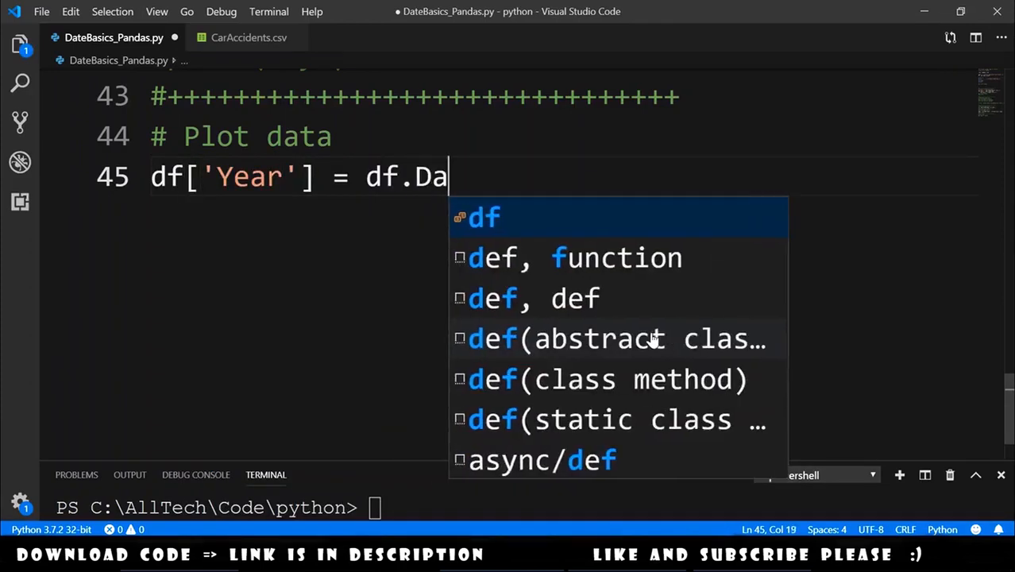
{"action": "type", "text": "te1.dt"}
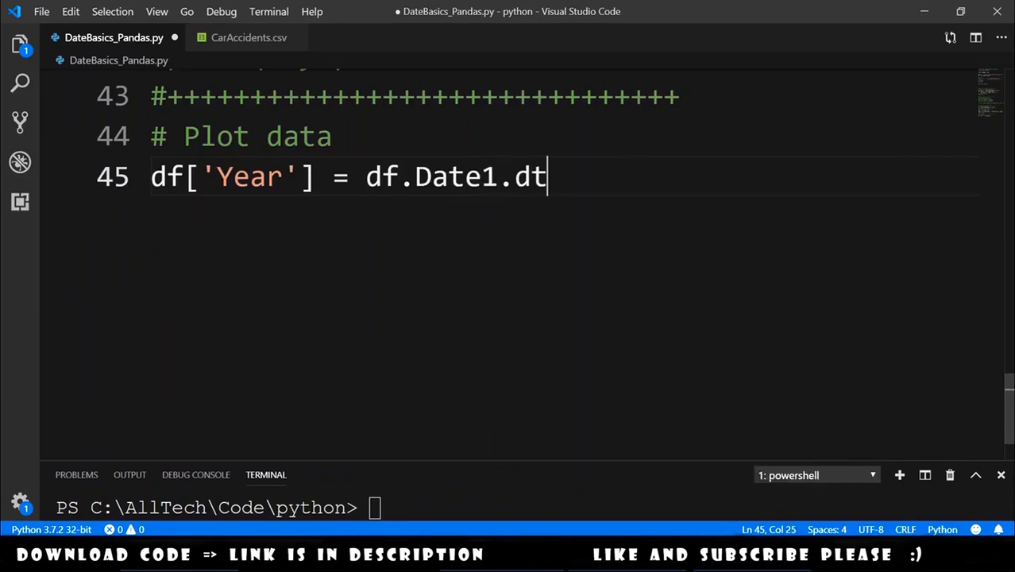
{"action": "type", "text": ".year"}
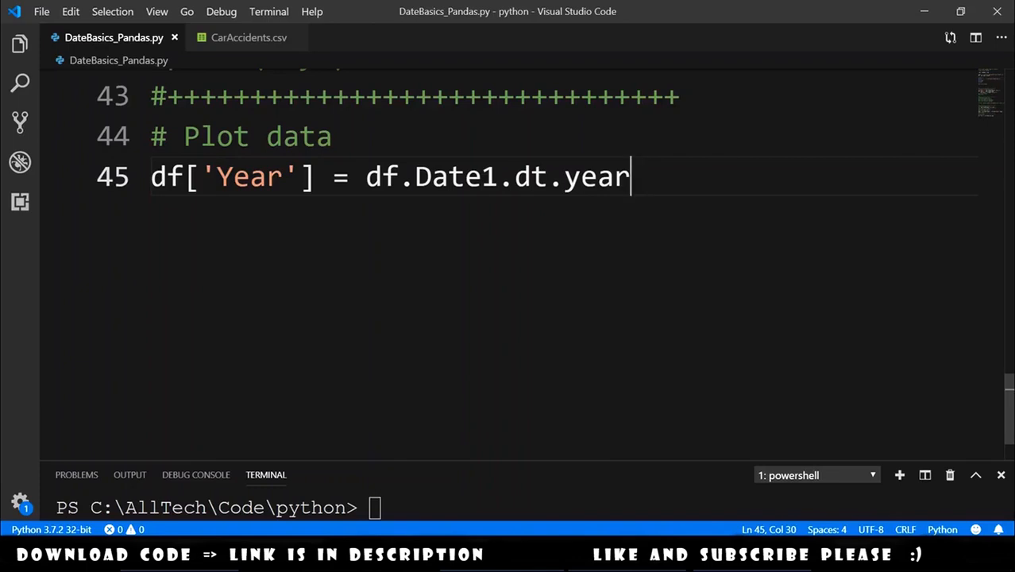
Import matplotlib.pyplot as p, plot Number against Year, and show the figure
{"action": "key", "text": "Enter"}
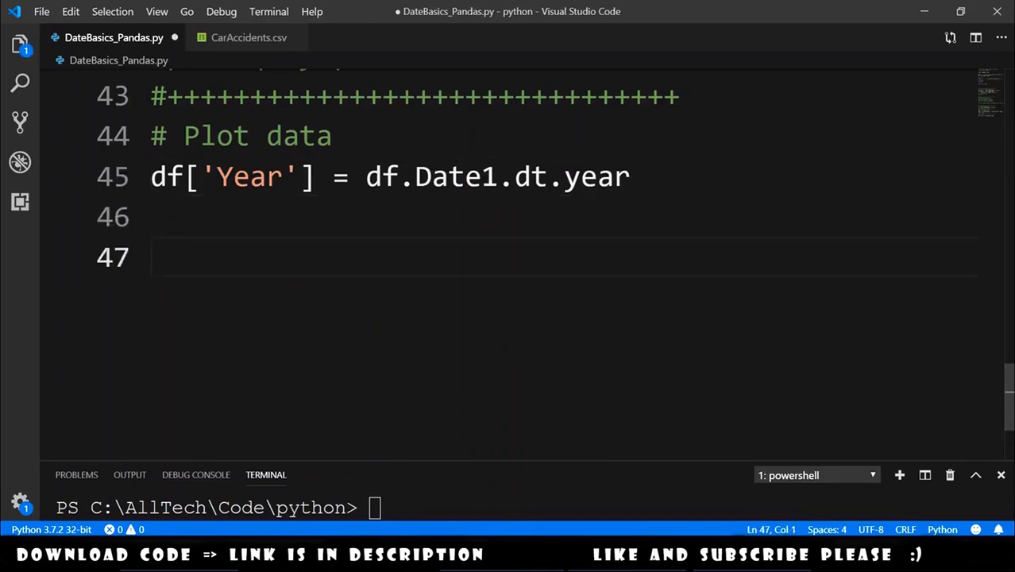
{"action": "type", "text": "import matplo"}
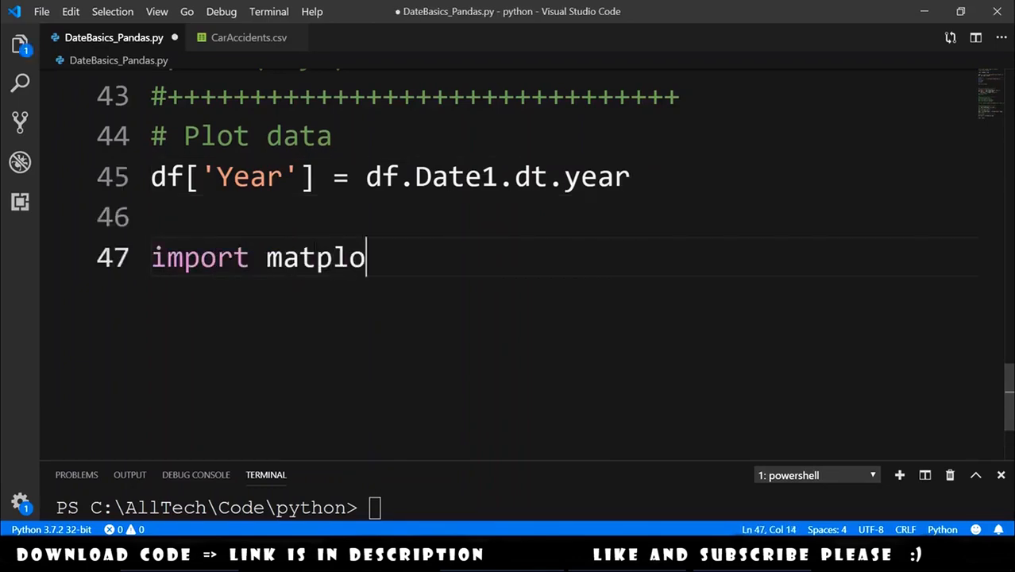
{"action": "type", "text": "tlib.pyplot"}
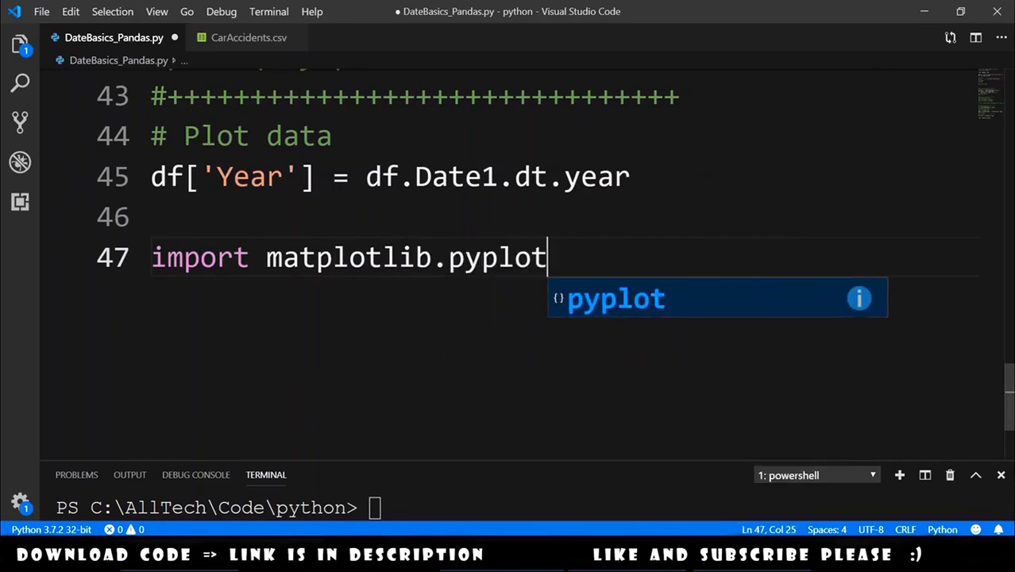
{"action": "type", "text": "as p"}
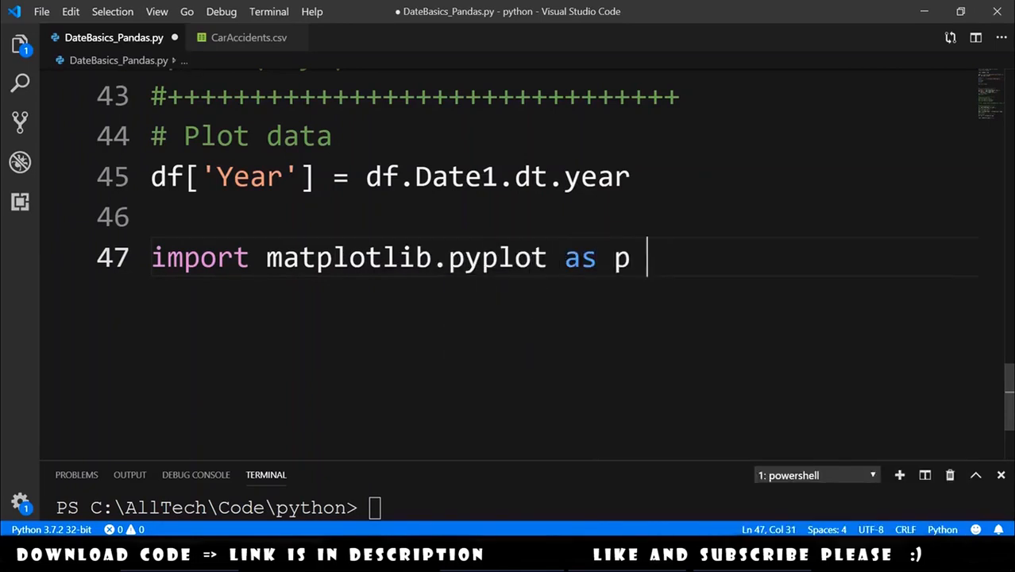
{"action": "type", "text": "df.plot("}
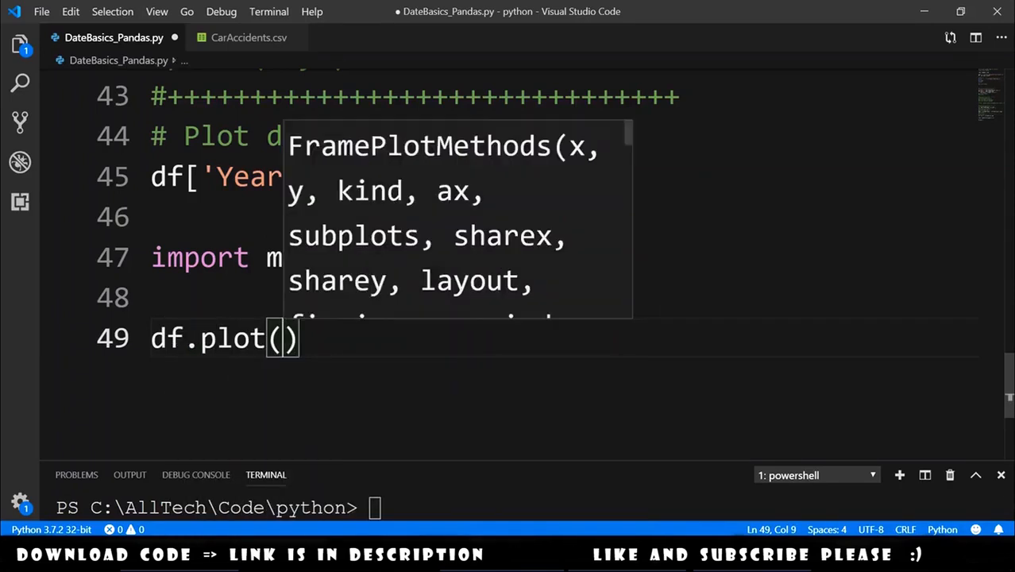
{"action": "type", "text": "x='Year'"}
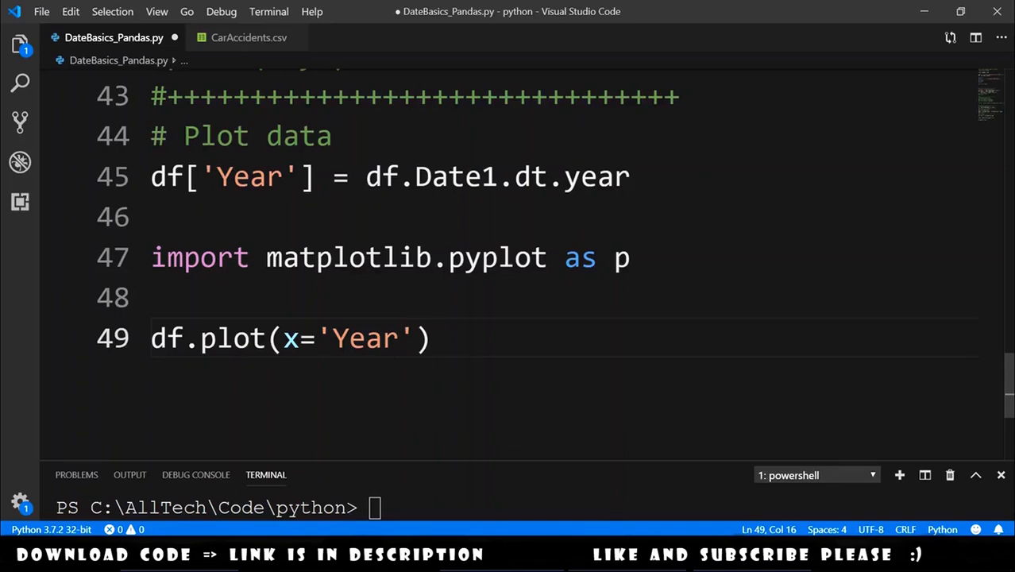
{"action": "type", "text": ",y='Number"}
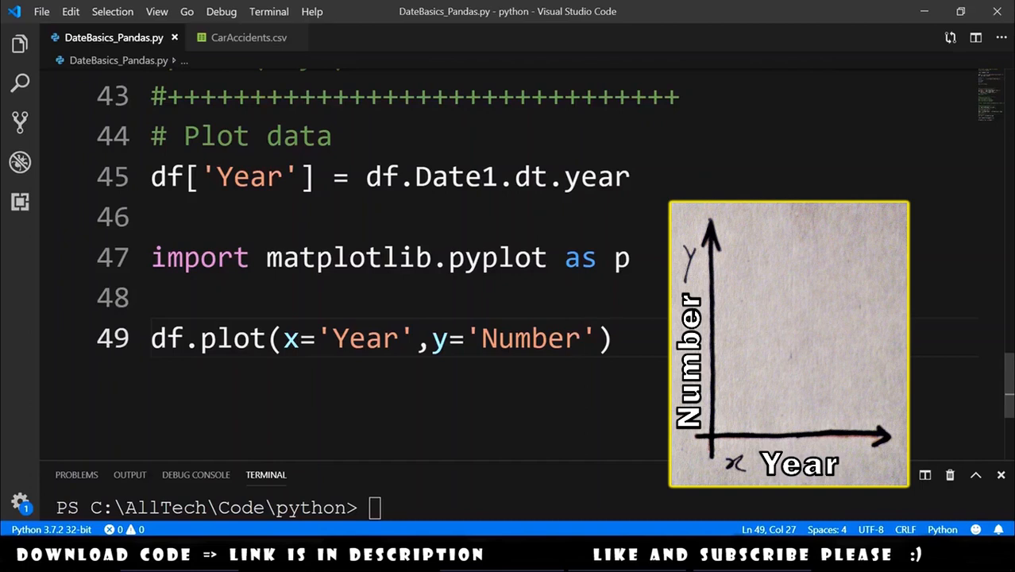
{"action": "type", "text": "p"}
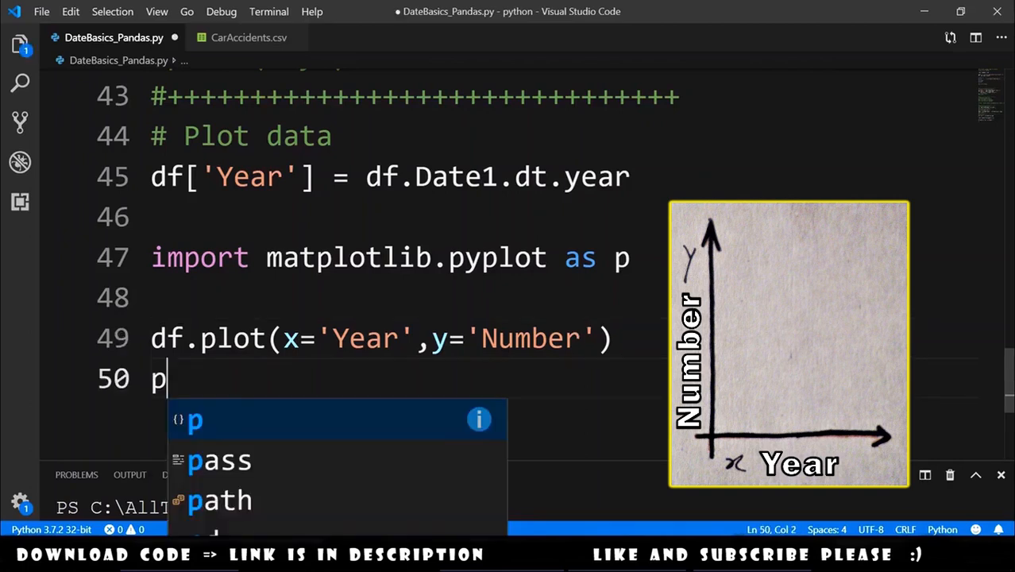
{"action": "type", "text": ".show()"}
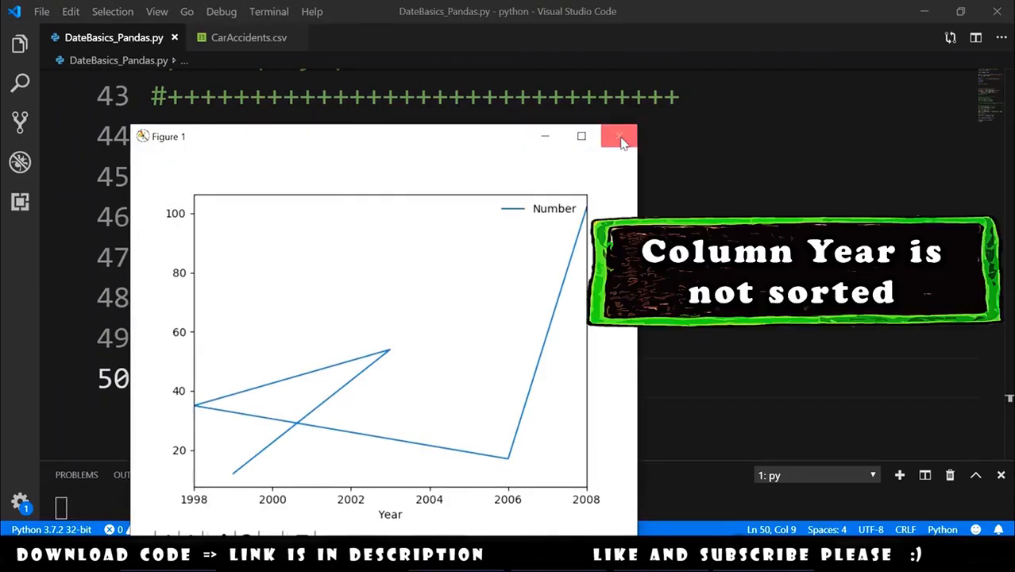
Close the unsorted plot and add df.sort_values('Year', inplace=True) above df.plot
{"action": "left_click", "coordinate": [621, 136]}
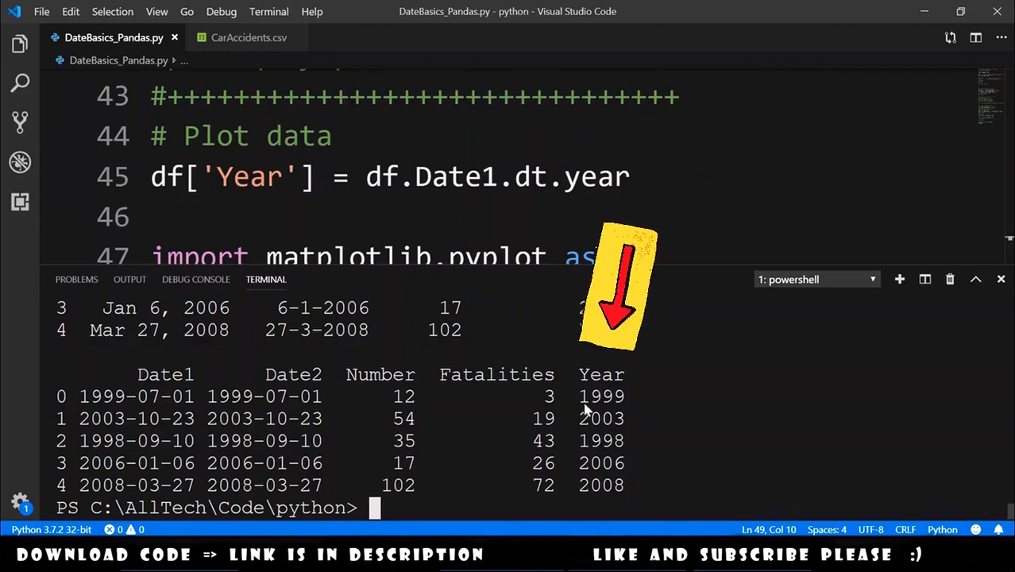
{"action": "mouse_move", "coordinate": [542, 286]}
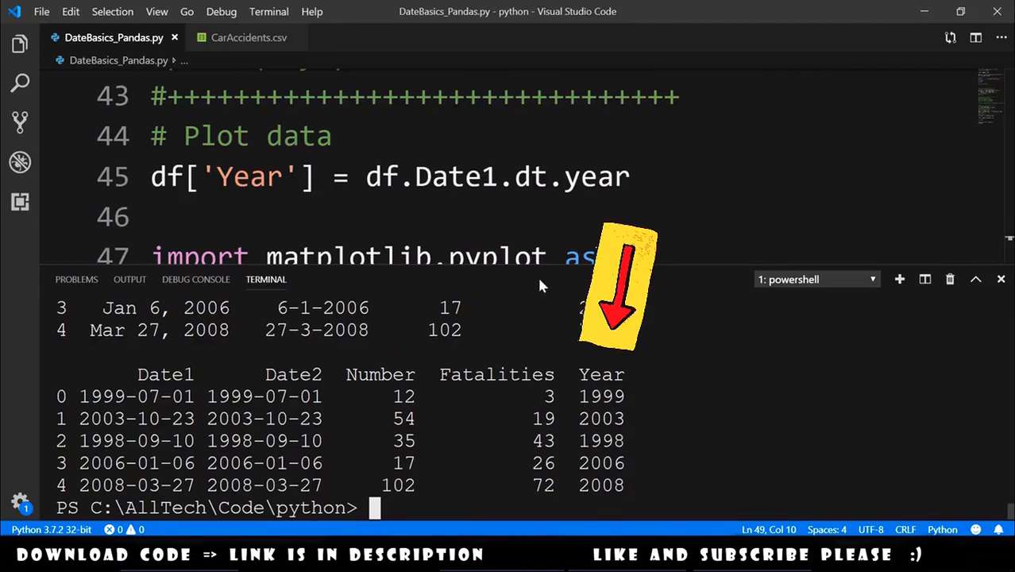
{"action": "type", "text": "d"}
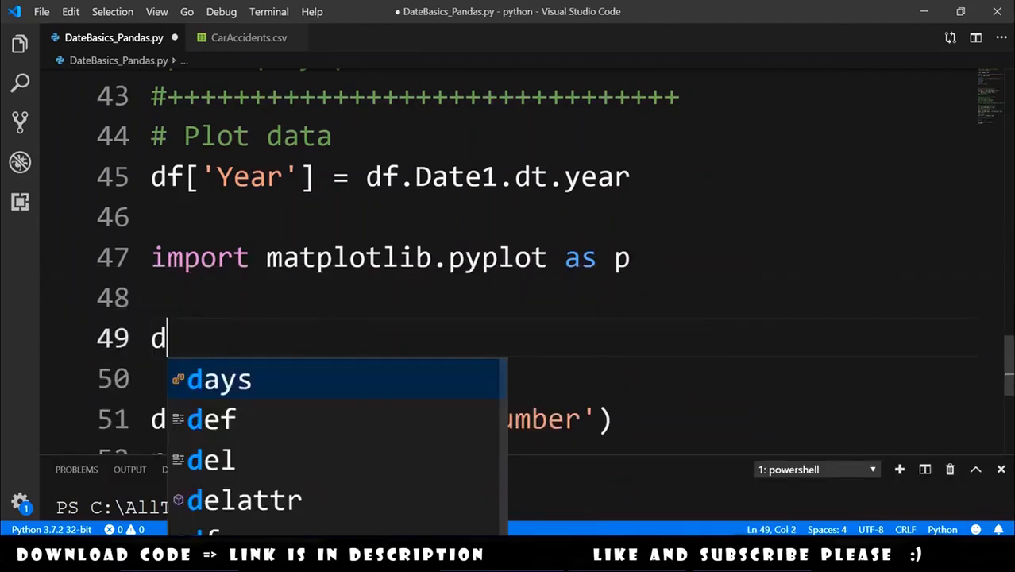
{"action": "type", "text": "f.sort_values('Y"}
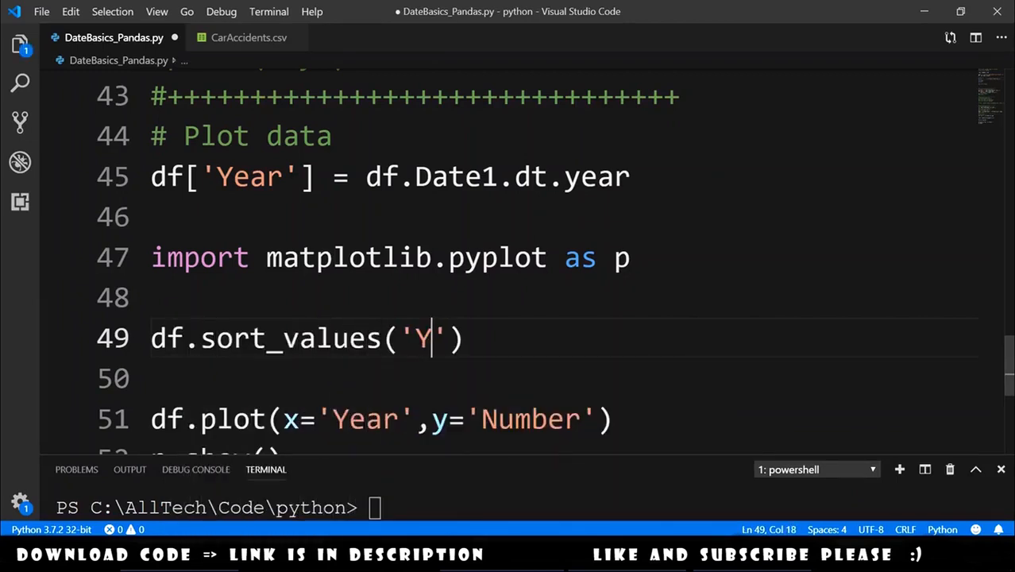
{"action": "type", "text": "ear',"}
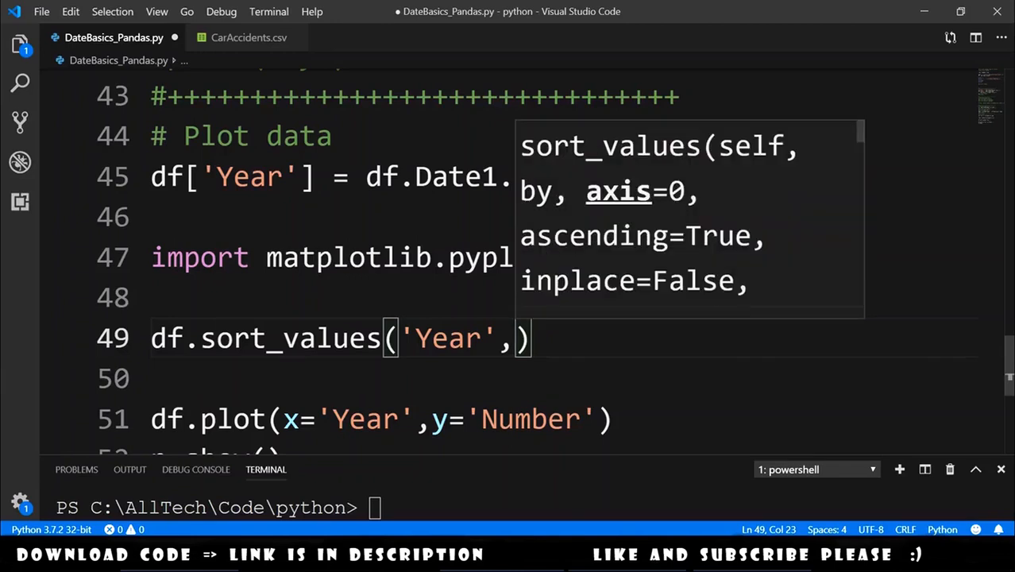
{"action": "type", "text": "inpla"}
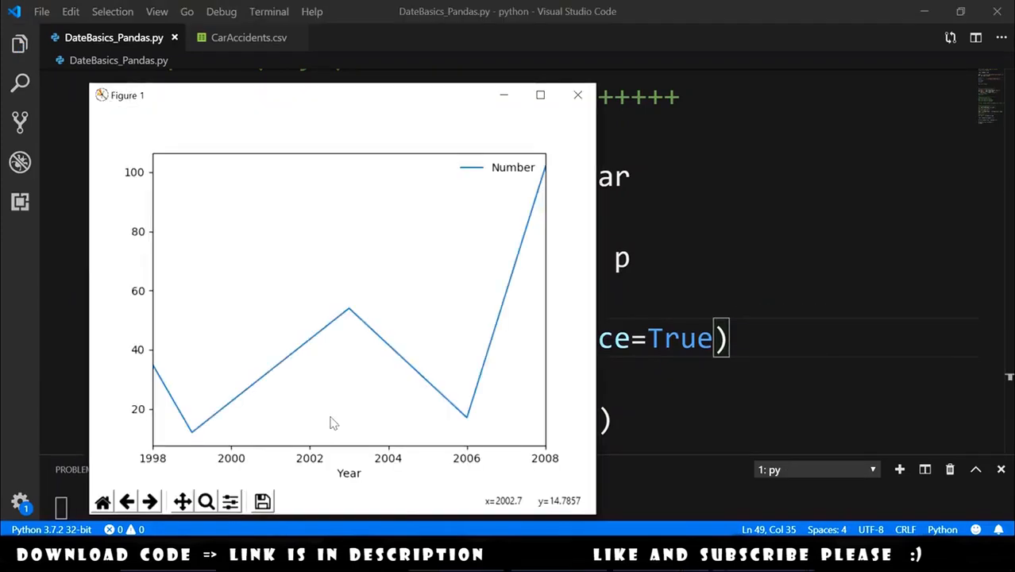
{"action": "mouse_move", "coordinate": [345, 322]}
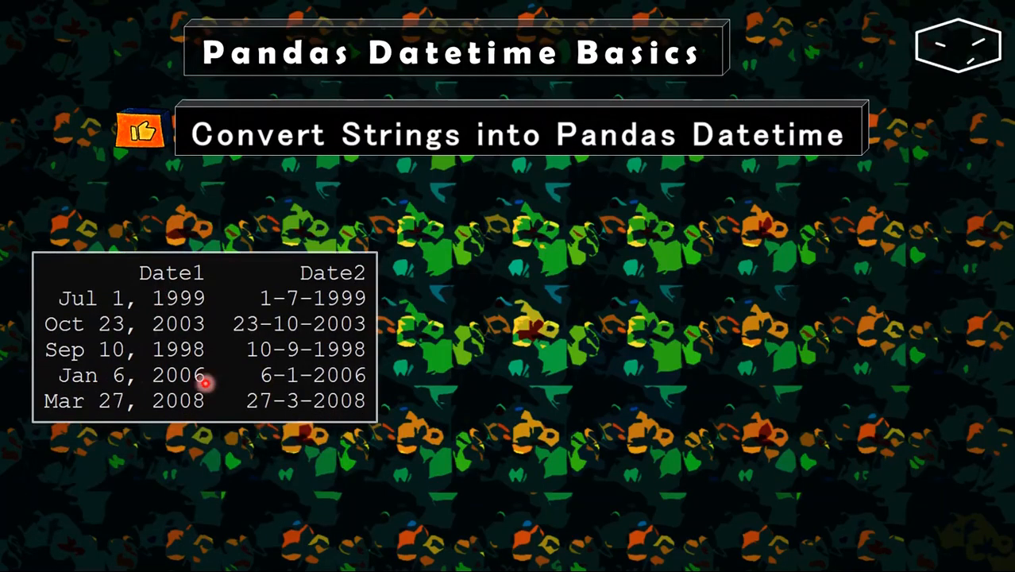
{"action": "mouse_move", "coordinate": [234, 323]}
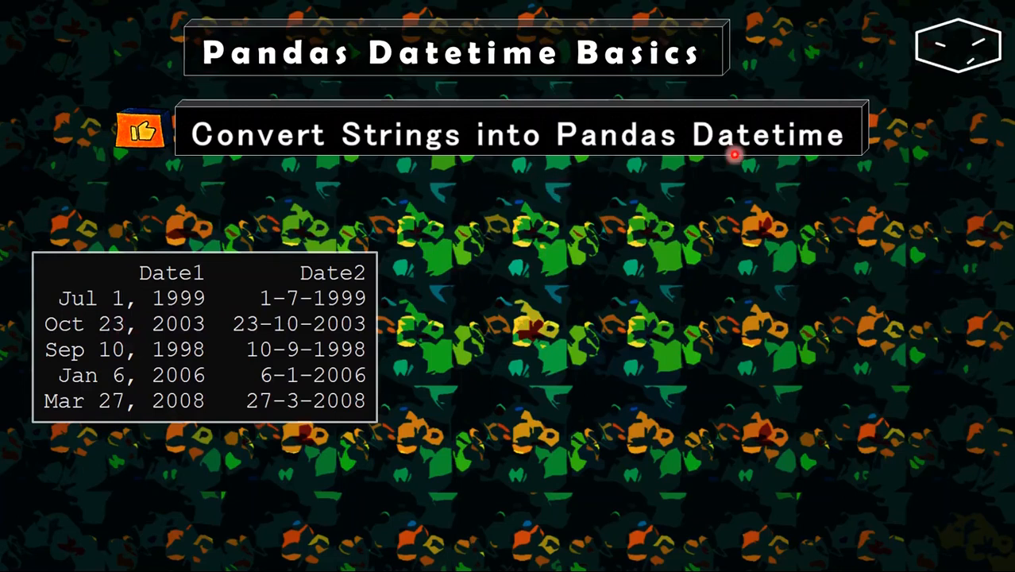
{"action": "mouse_move", "coordinate": [143, 298]}
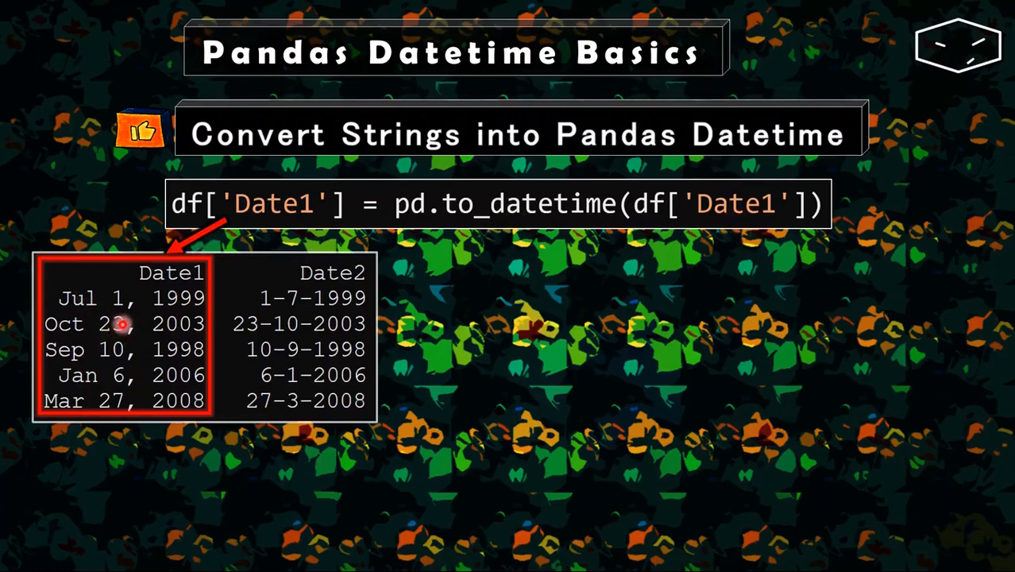
{"action": "mouse_move", "coordinate": [298, 259]}
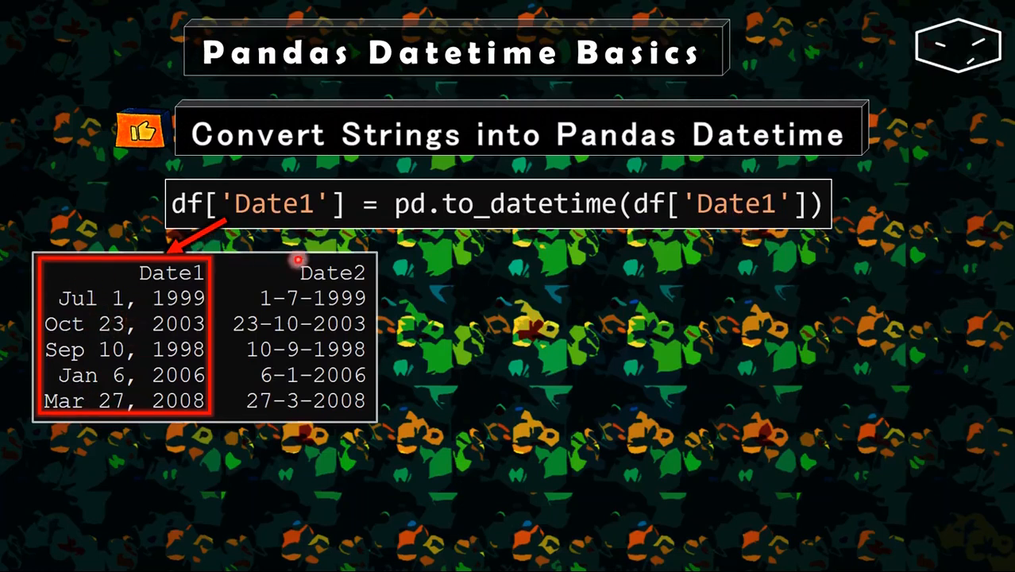
{"action": "mouse_move", "coordinate": [265, 286]}
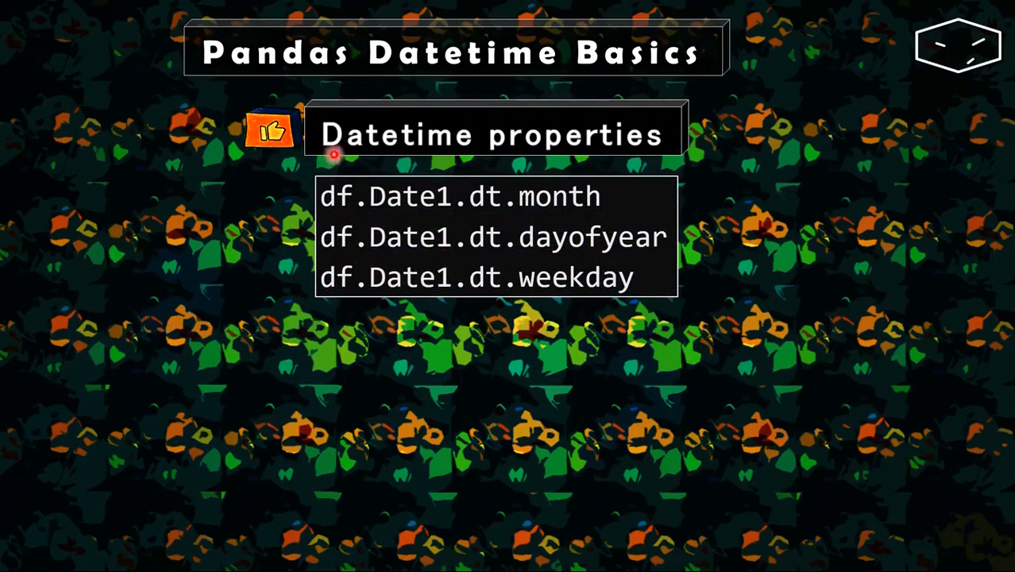
{"action": "mouse_move", "coordinate": [481, 184]}
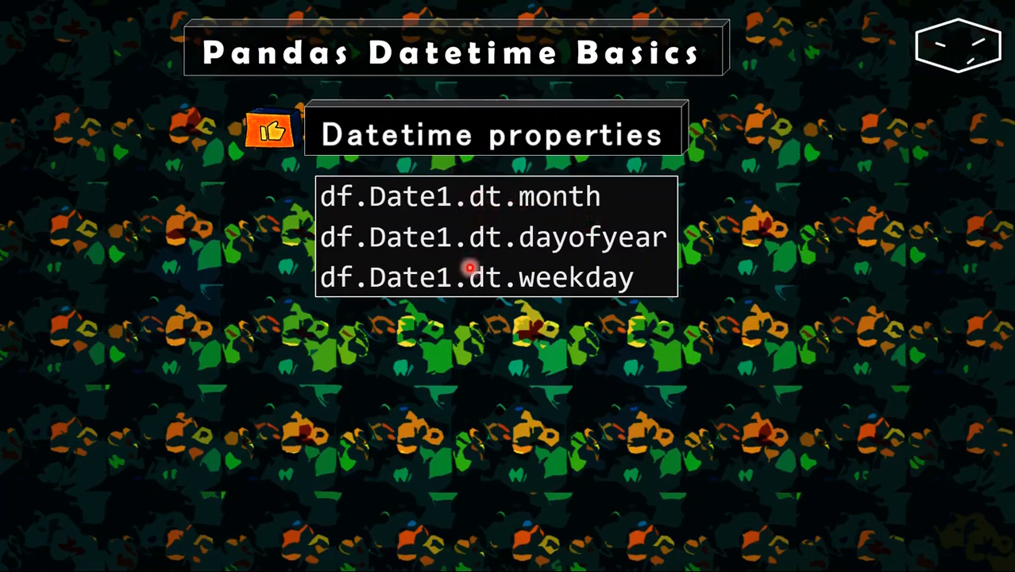
{"action": "mouse_move", "coordinate": [495, 307]}
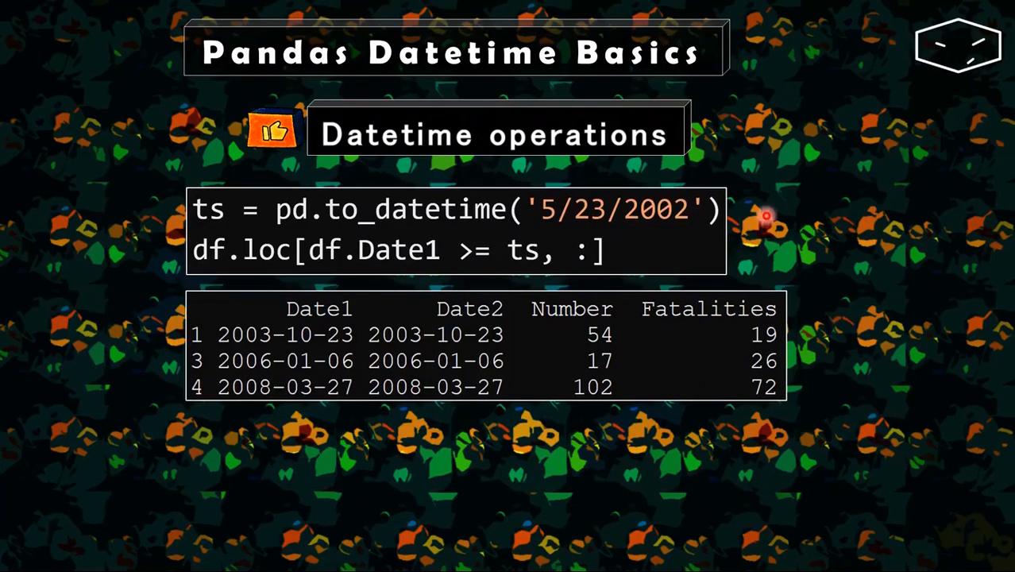
{"action": "mouse_move", "coordinate": [368, 272]}
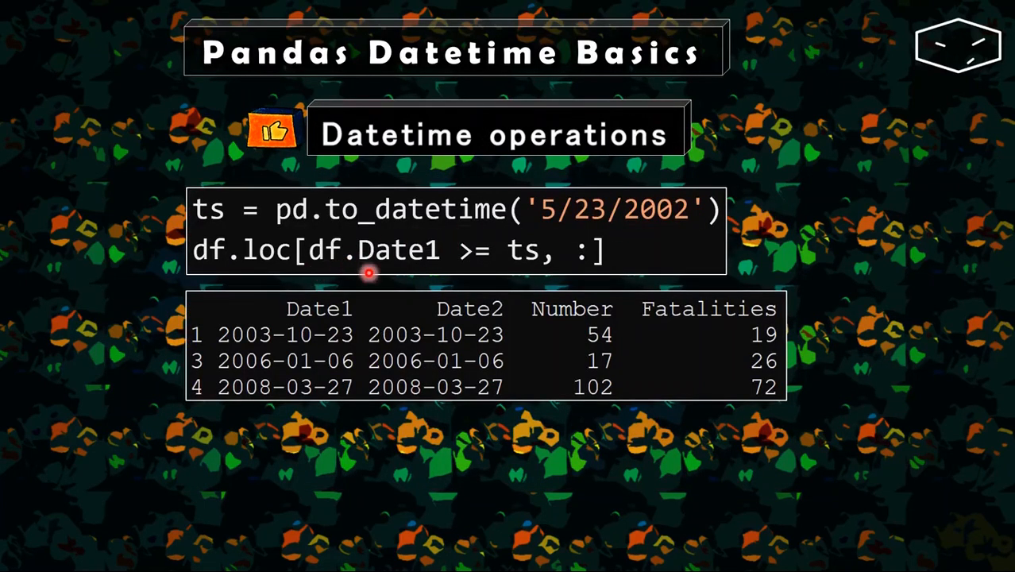